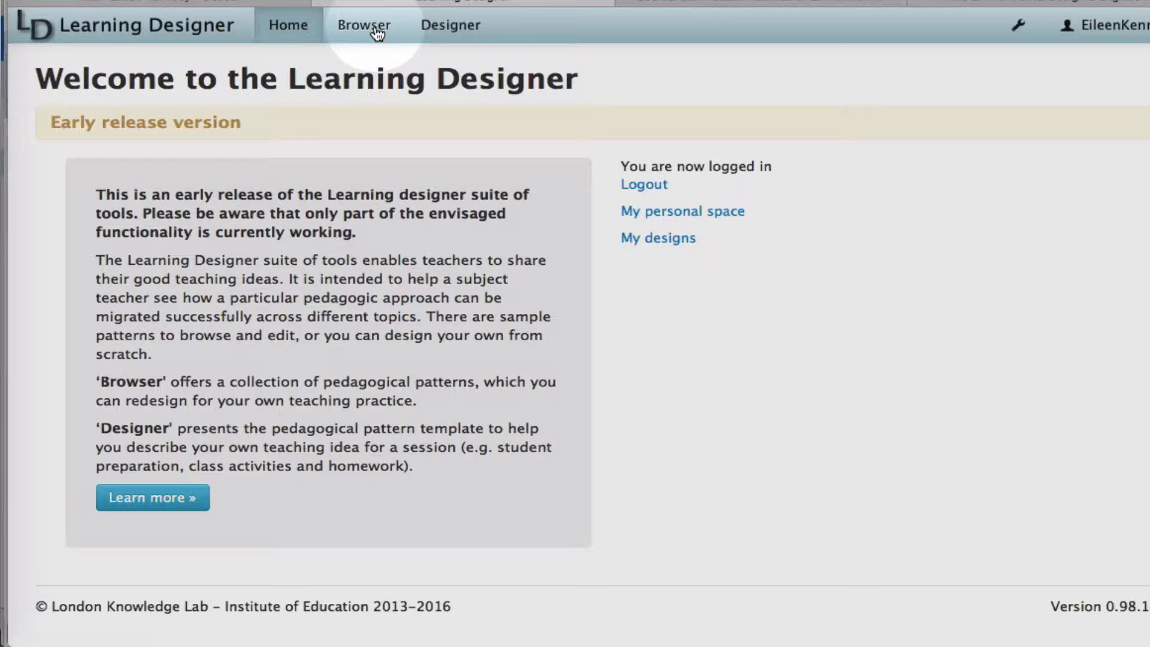
mouse_move(441, 31)
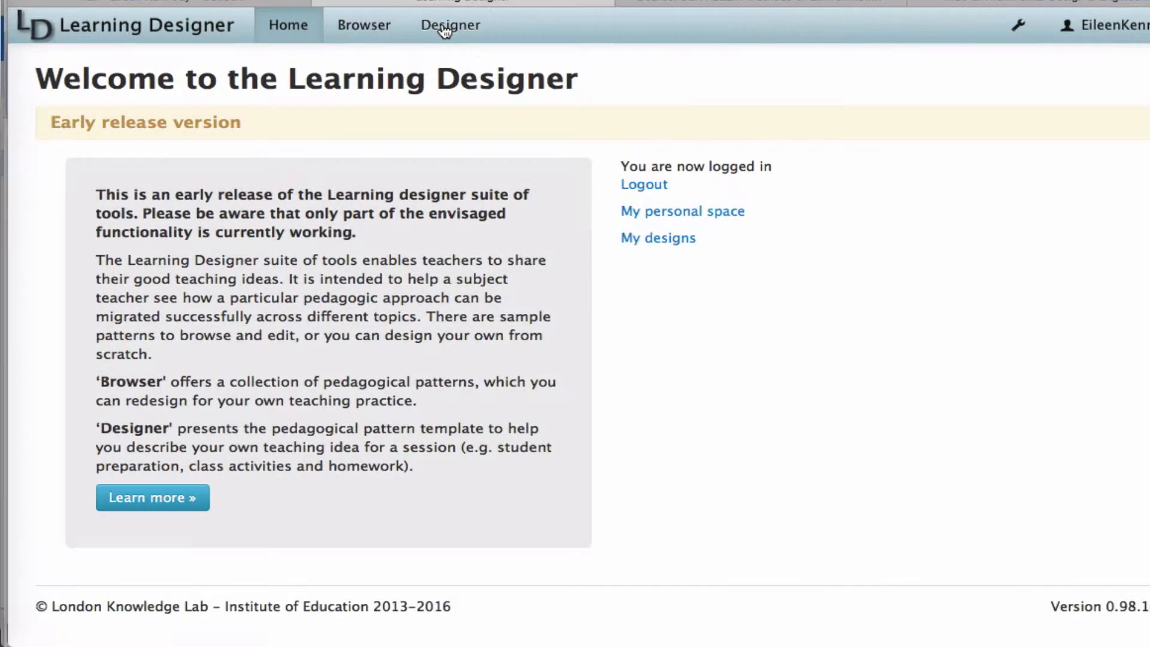
Step: Browse the Bloom's taxonomy Comprehension outcome categories and cancel without adding an outcome
click(448, 24)
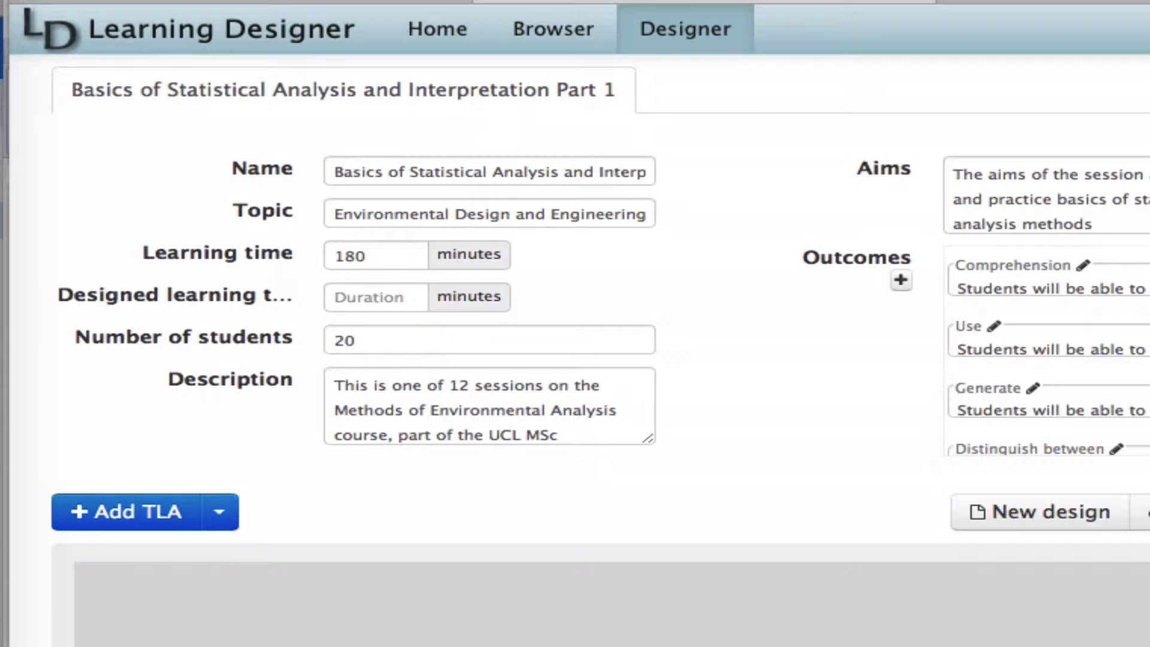
mouse_move(786, 458)
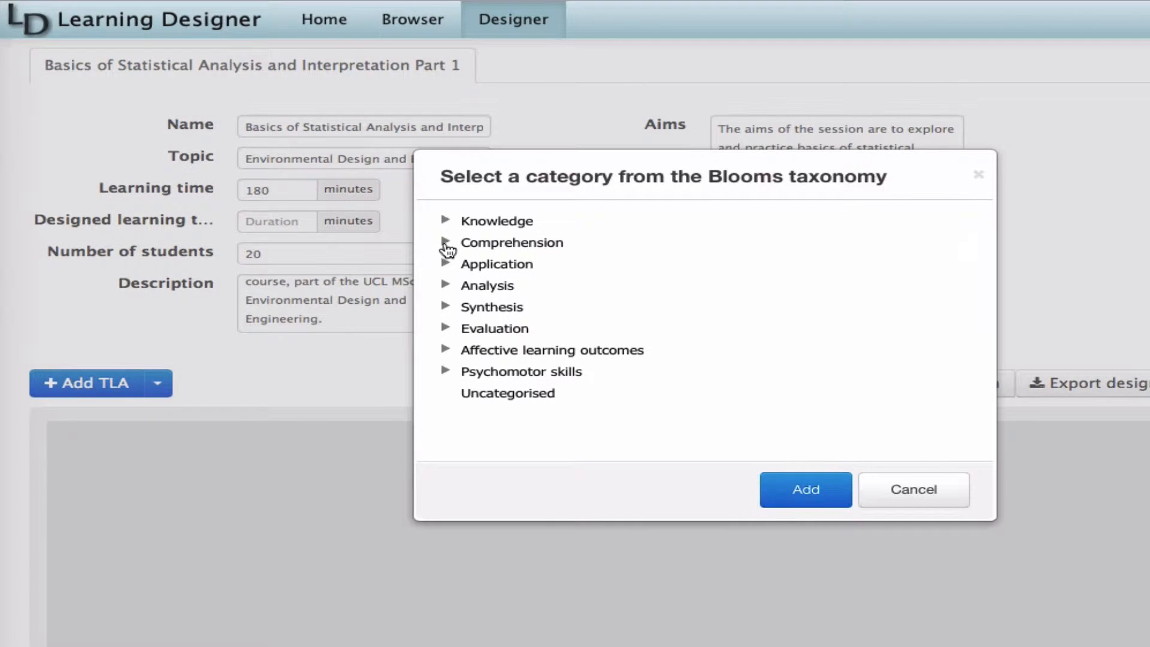
click(446, 242)
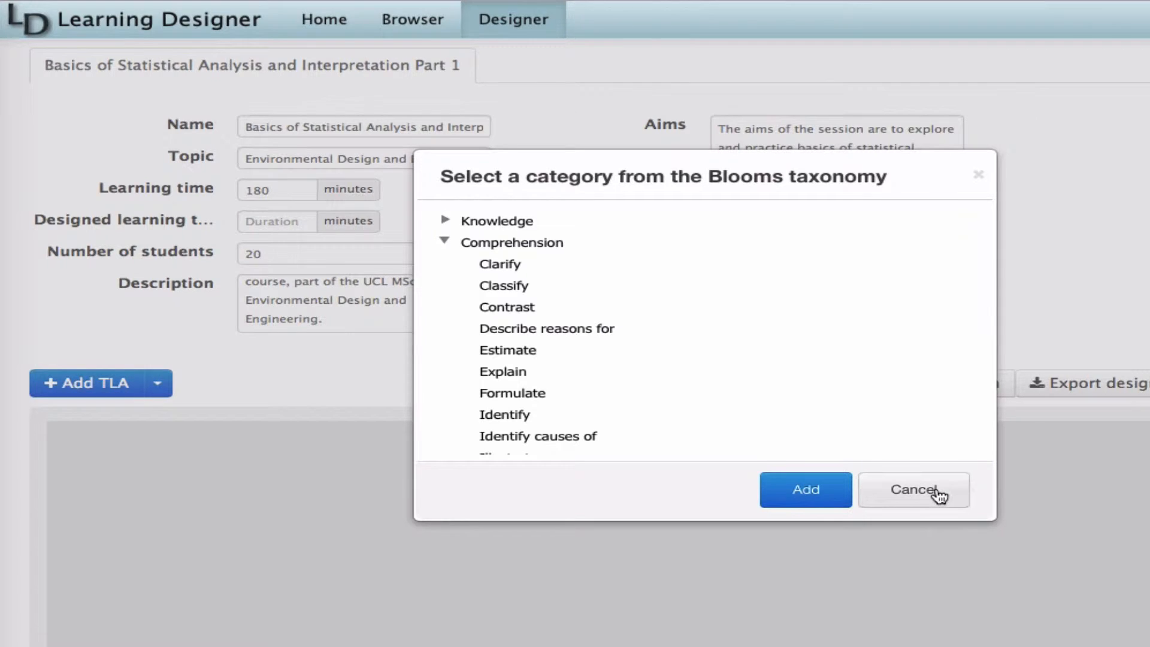
click(914, 490)
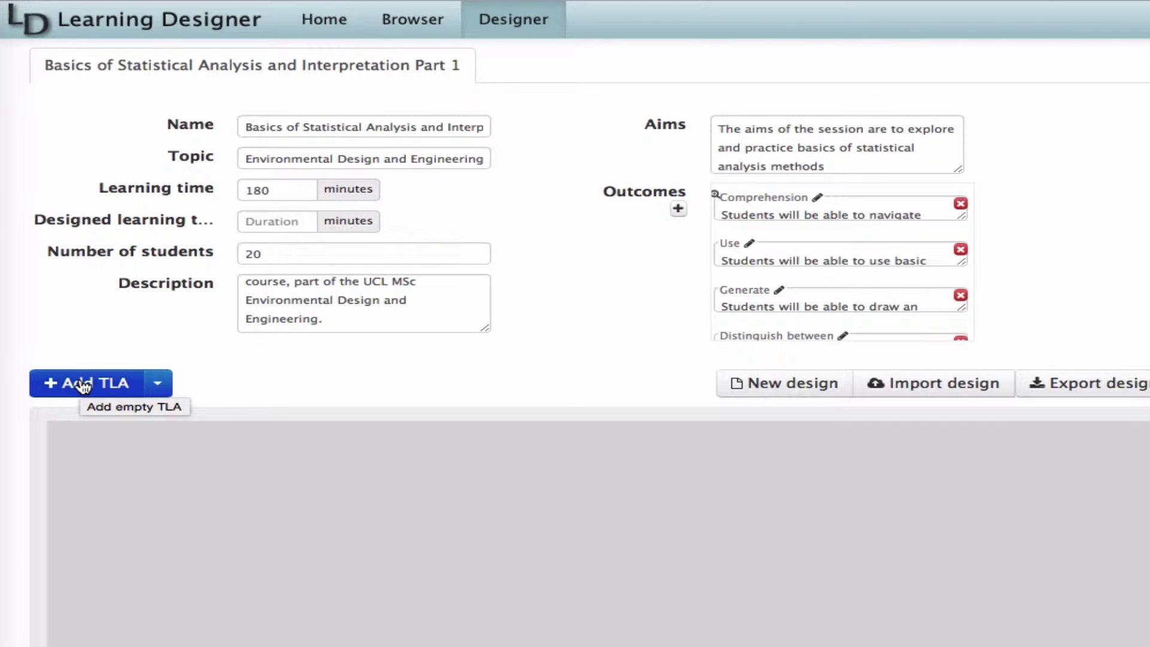
Step: Add empty teaching-learning activity columns to the session design
click(84, 383)
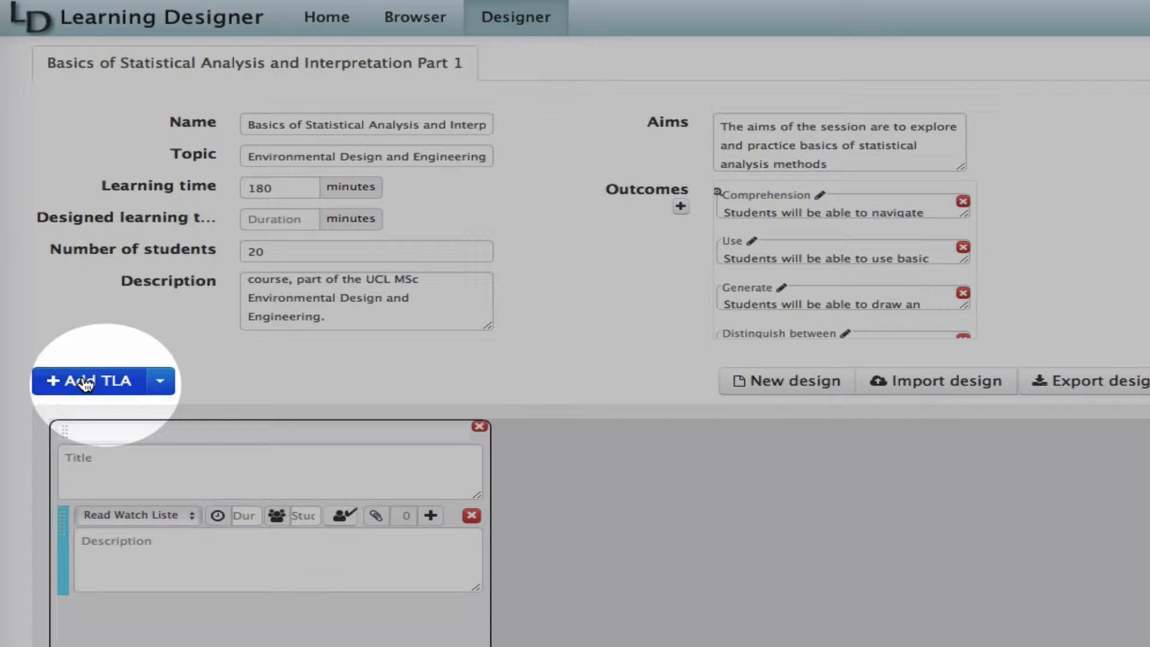
click(88, 381)
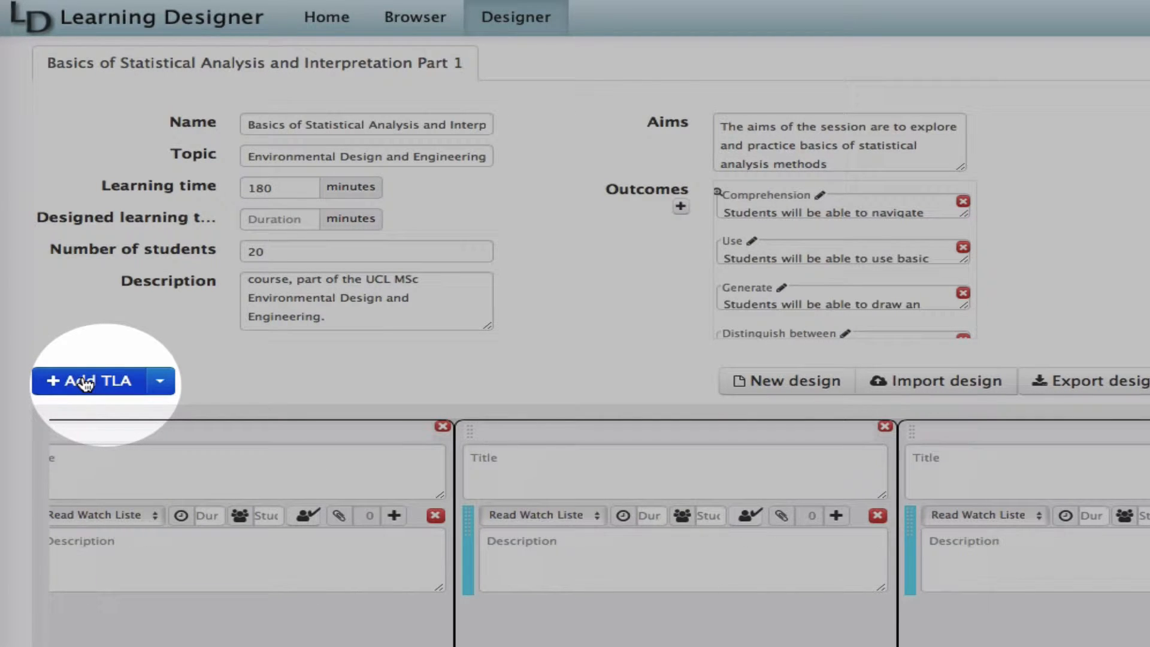
mouse_move(199, 609)
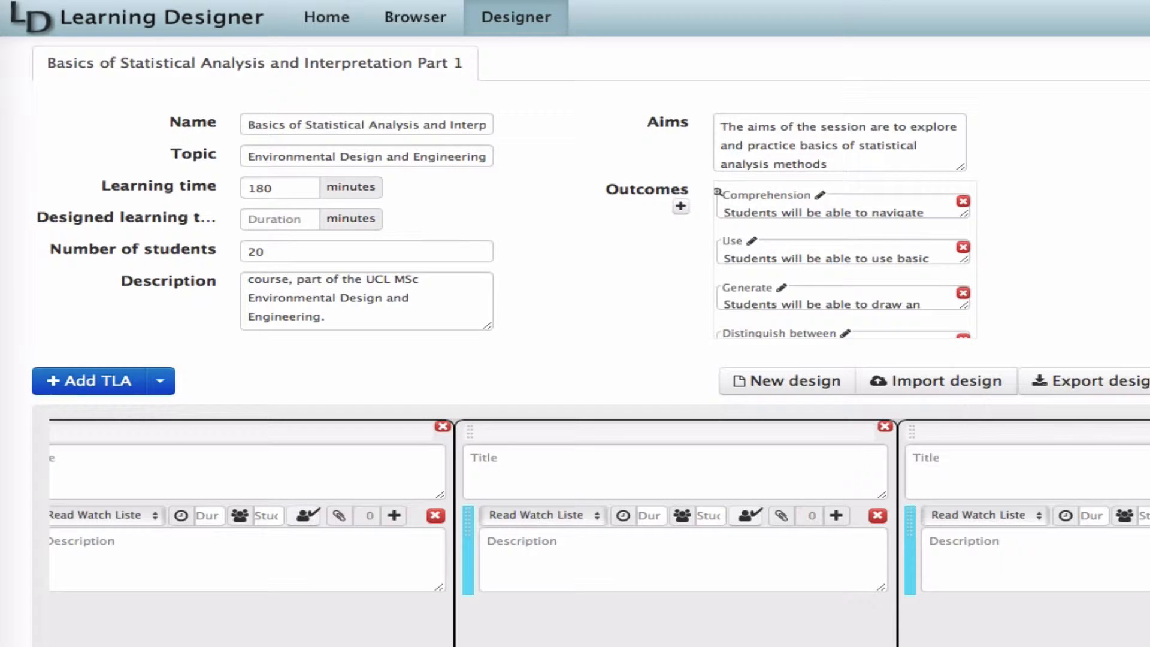
Step: Title the first activity 'Introduction to Excel' with a Discuss task about the audience poll
scroll(down, 3)
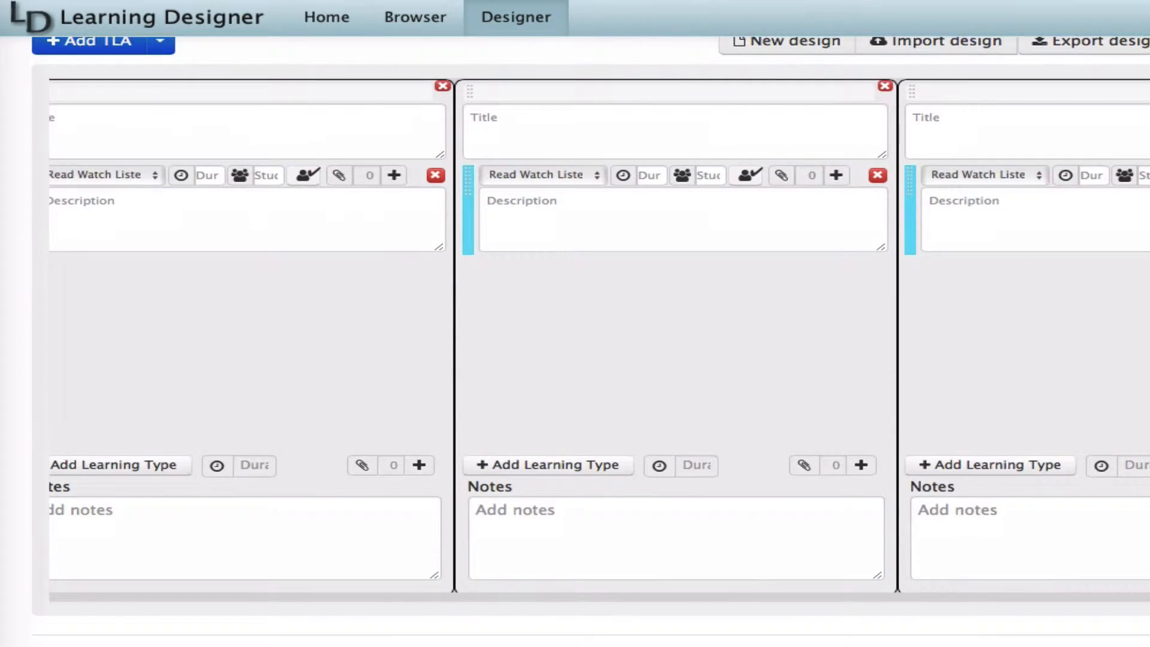
text(Introduction to Excel)
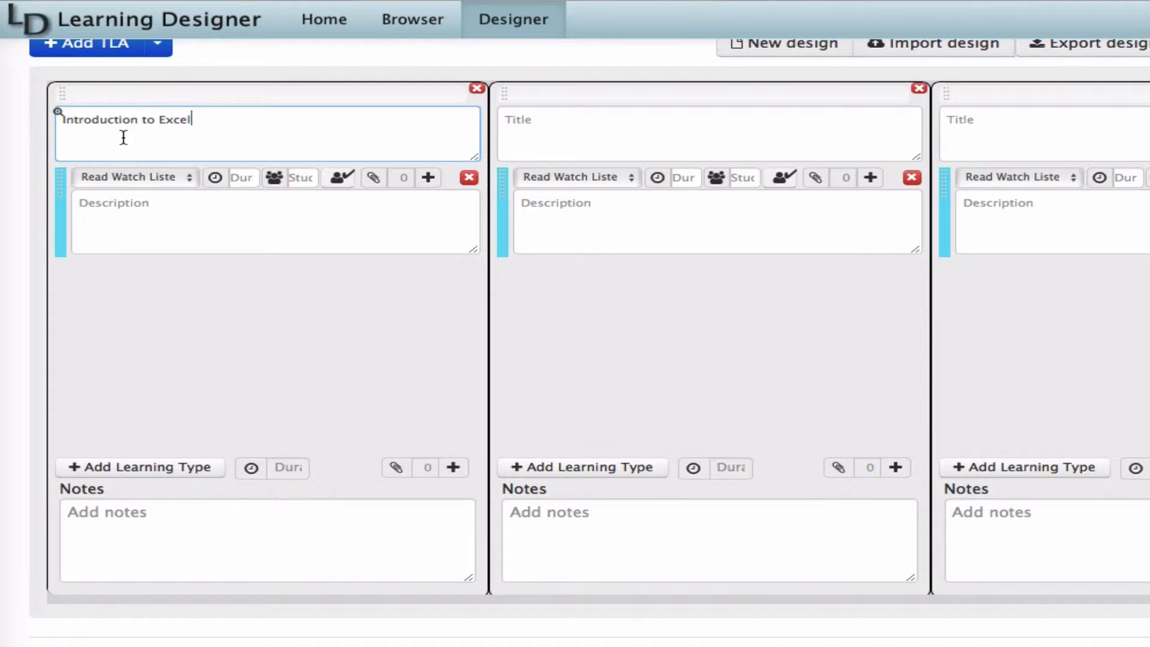
click(133, 178)
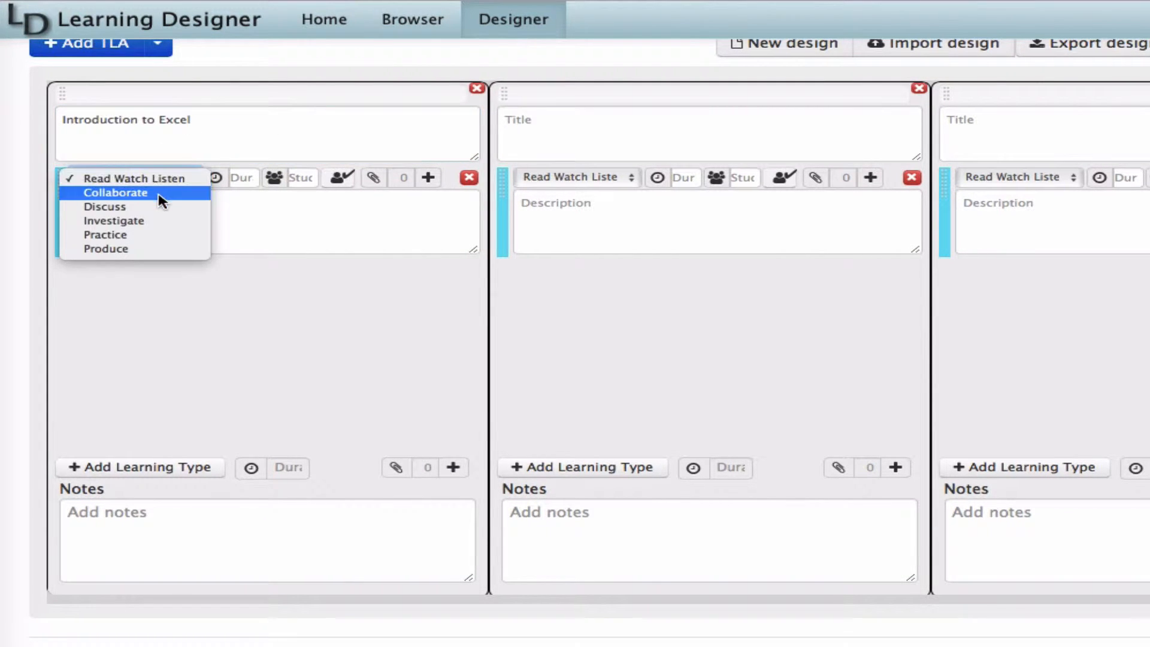
mouse_move(162, 206)
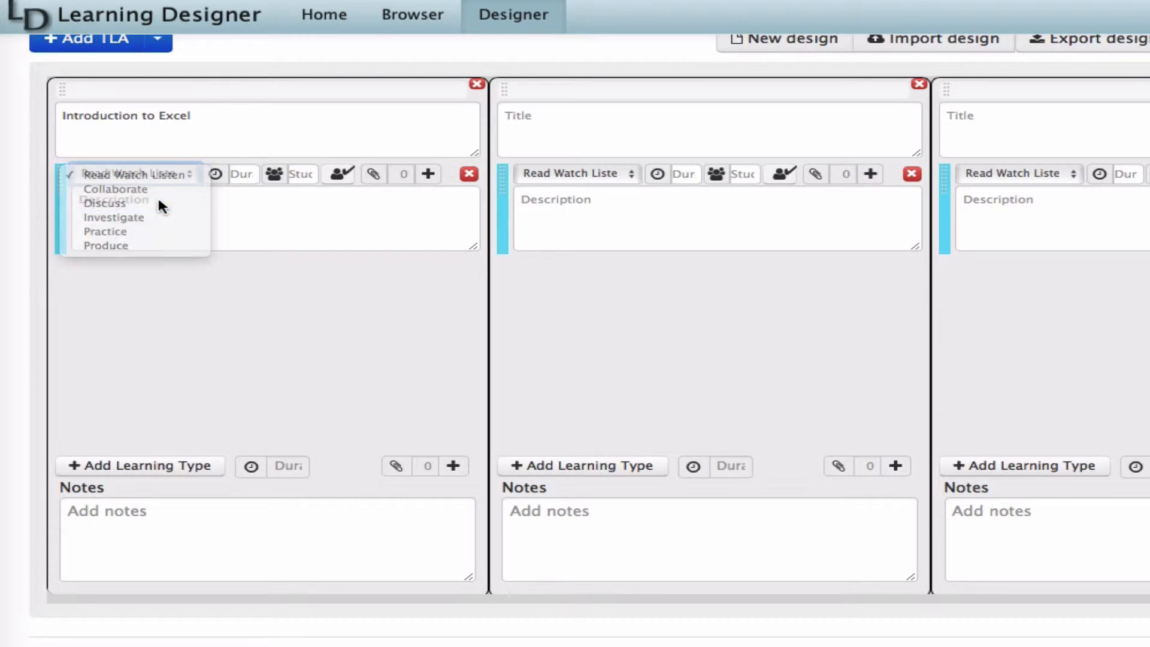
click(102, 203)
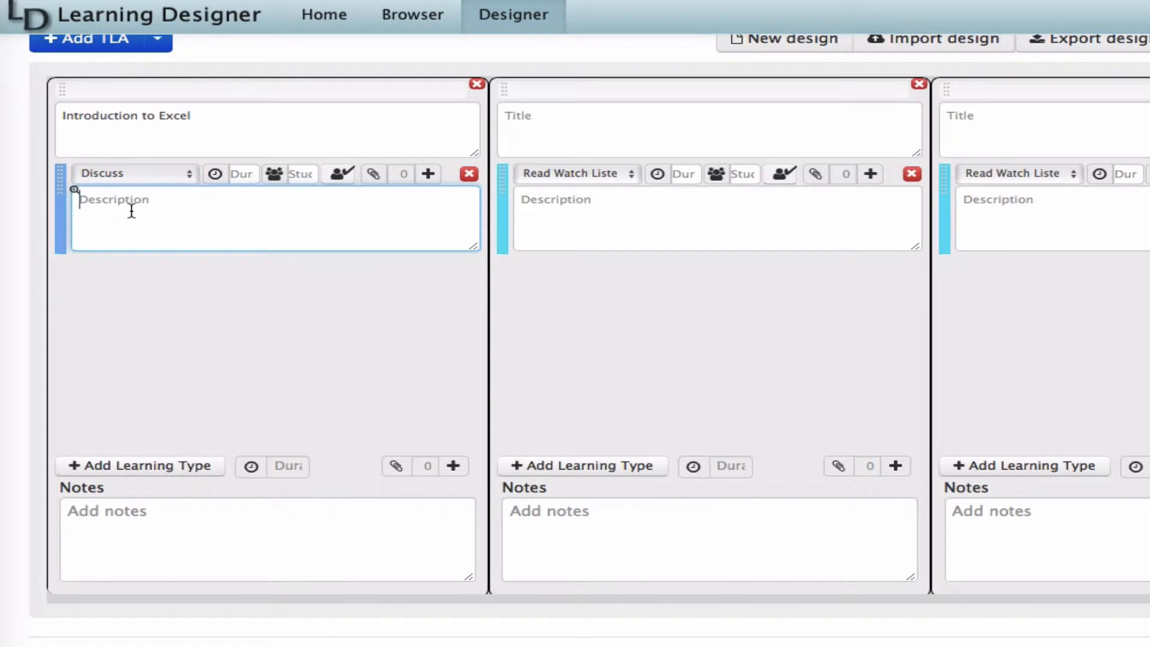
text(Respond to this week's audience poll: have you used Excel before? Have you carried out a descriptive statistical analysis of a dataset before?)
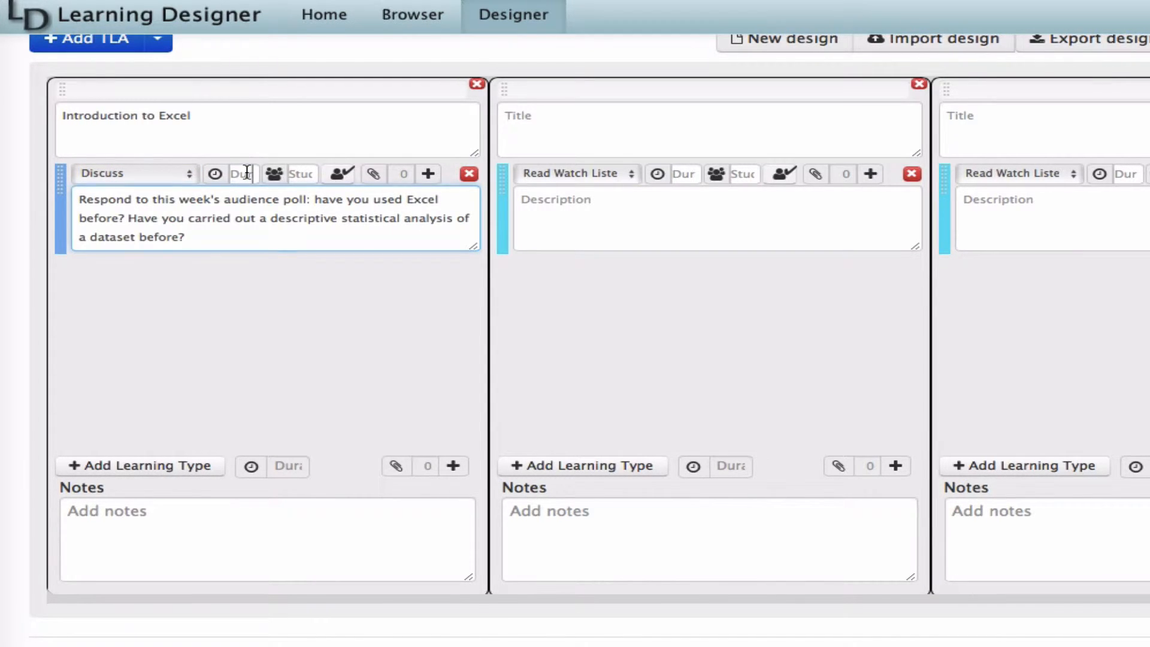
Step: Set the Discuss task to 5 minutes for 20 students
click(238, 174)
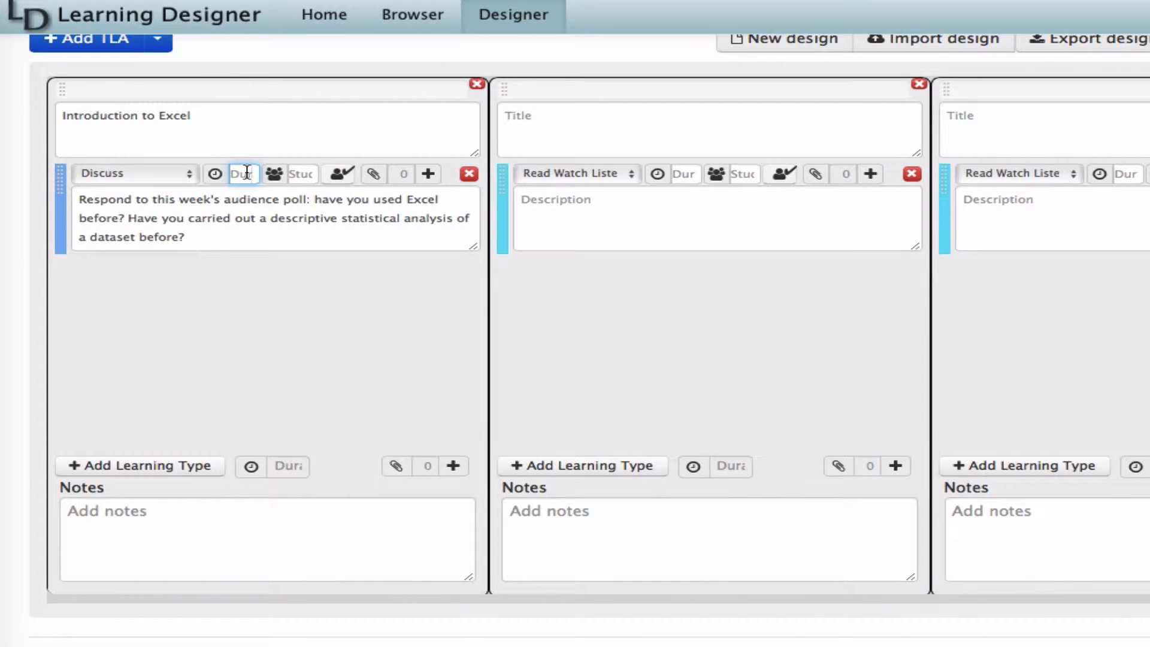
text(5)
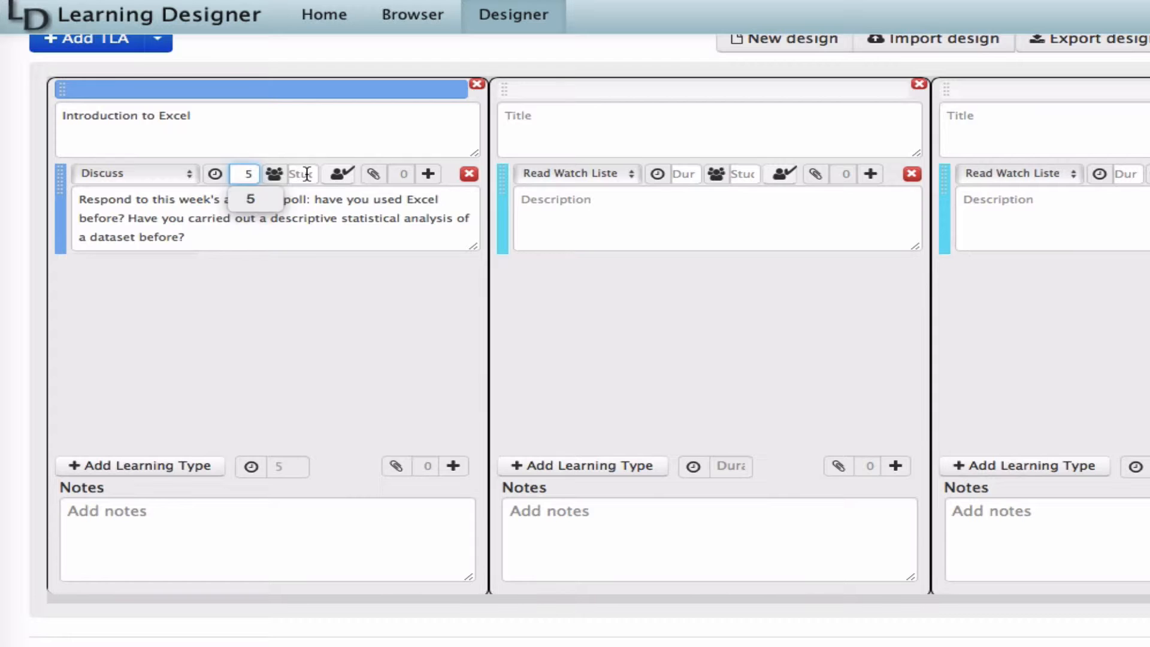
click(303, 174)
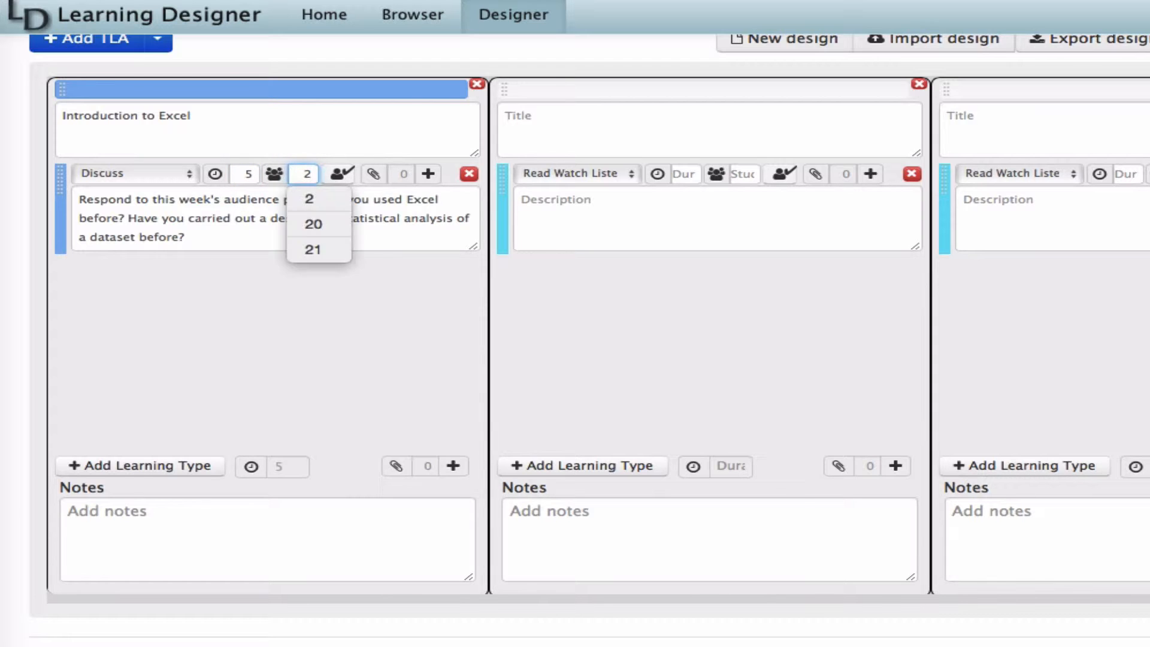
click(313, 223)
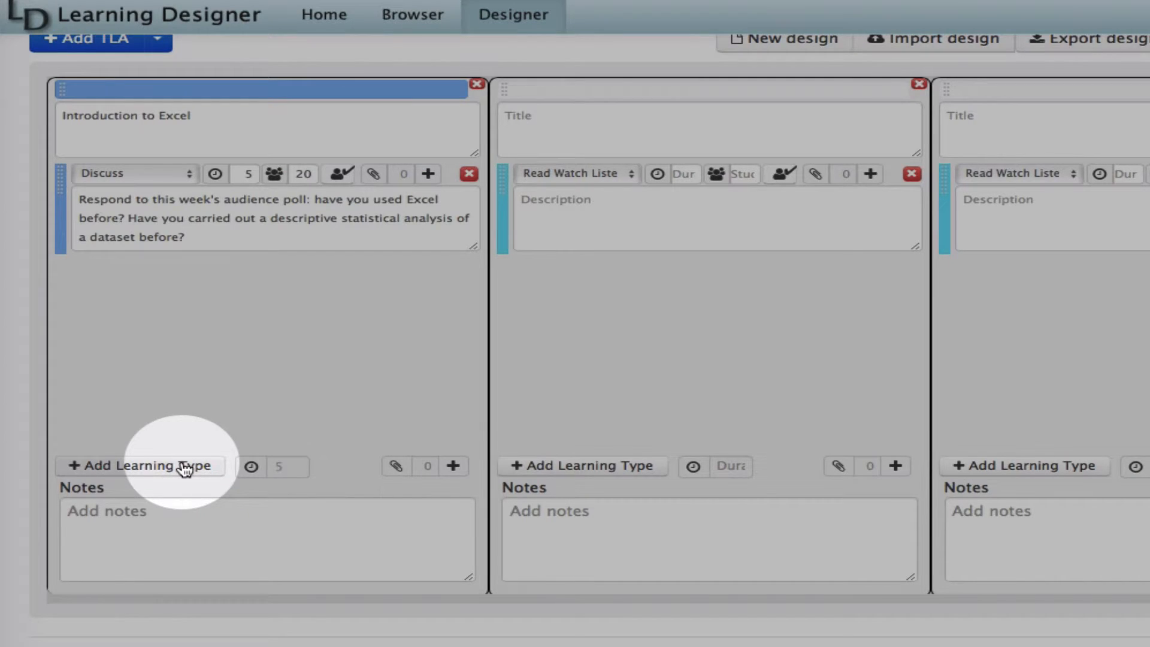
Step: Add a 20-minute operators task for 20 students to Introduction to Excel and begin a third learning type
click(146, 466)
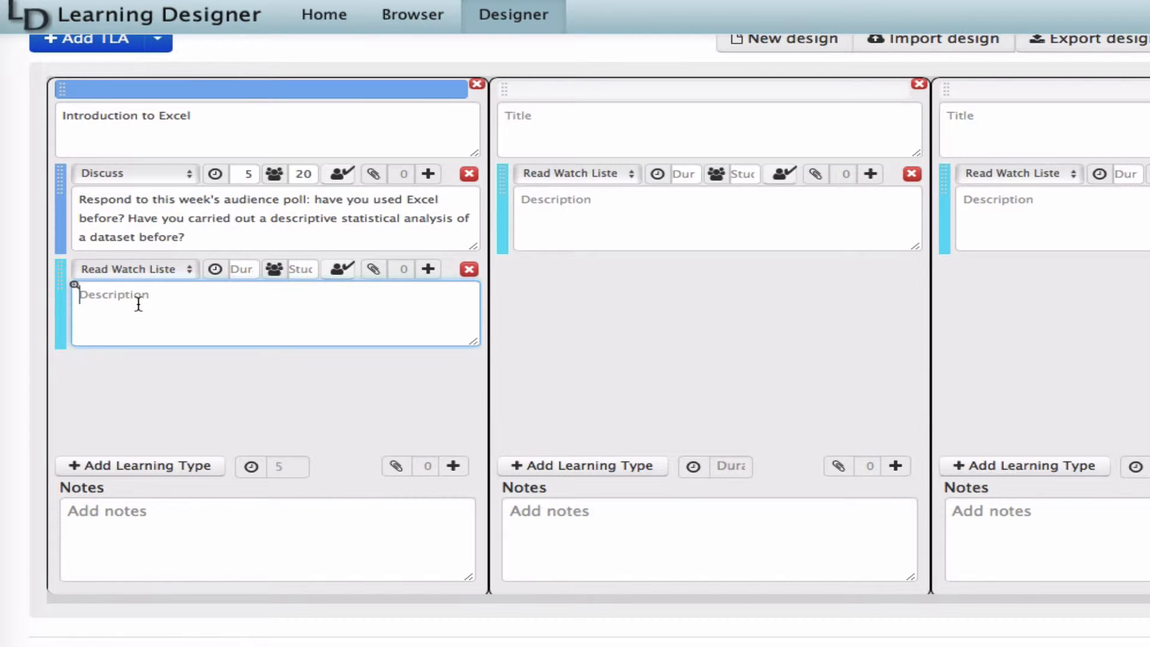
text(cells, doing calculations, arithmetic operators, comparison operators,concatenation operator, reference operators, using functions).)
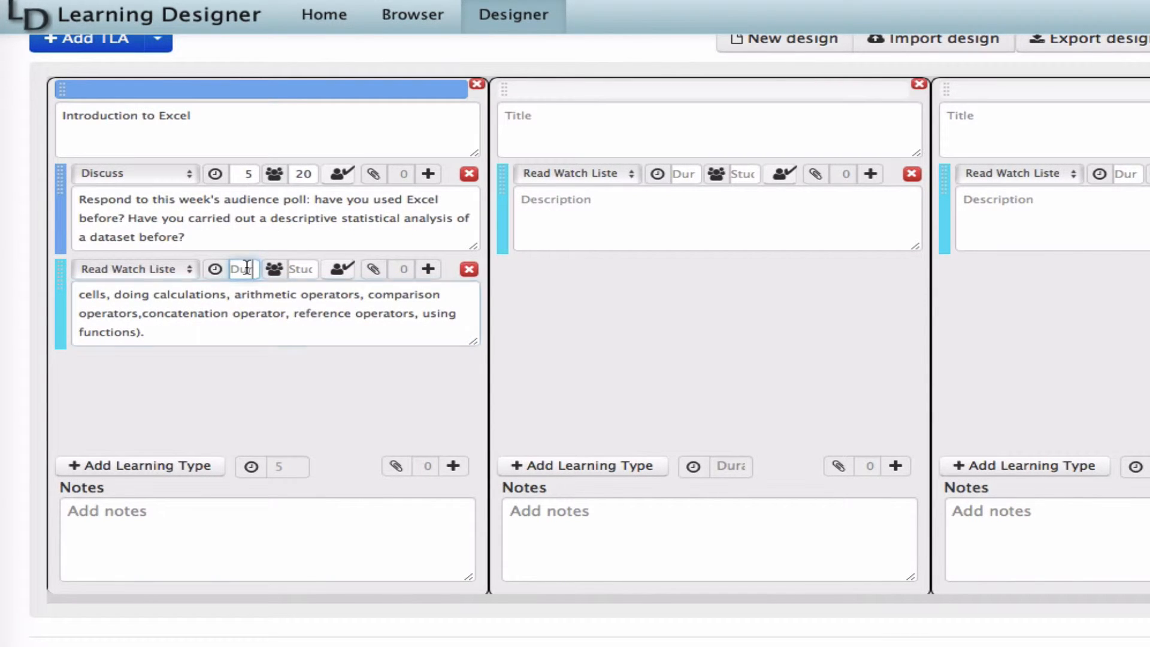
text(20)
click(301, 268)
text(2)
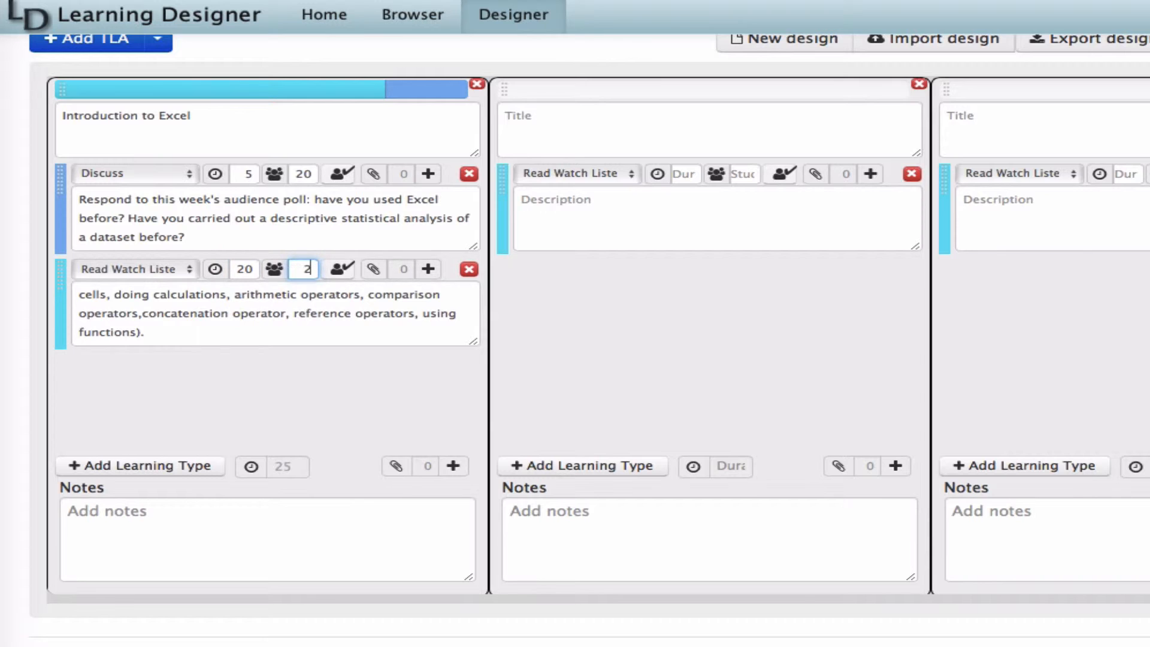
text(0)
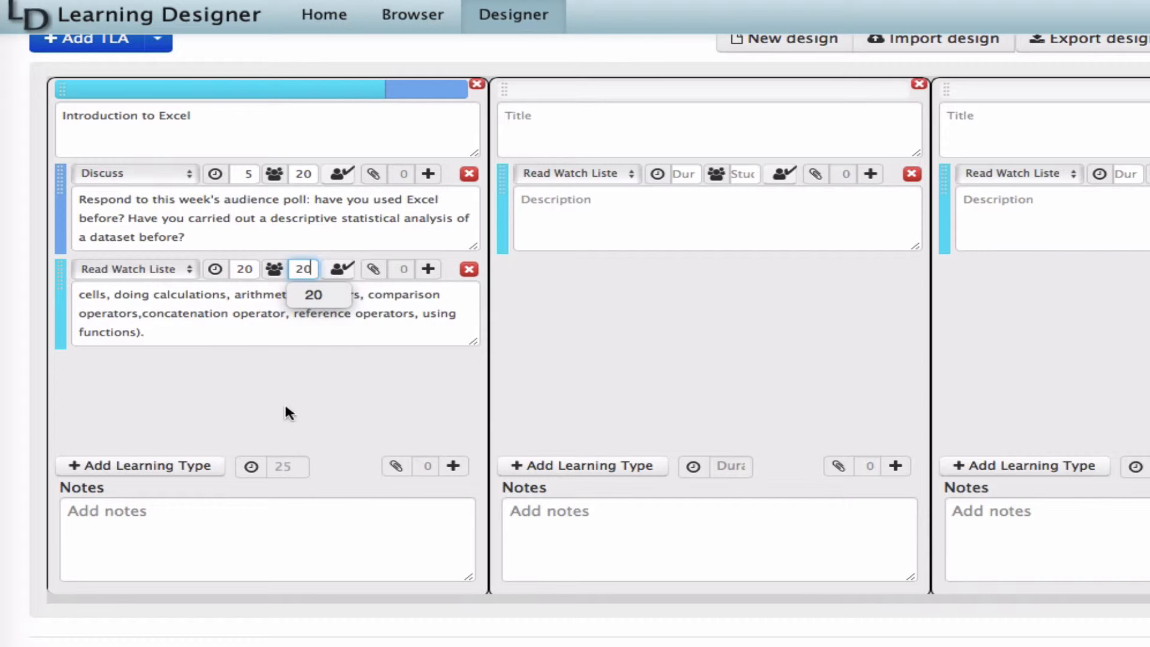
click(140, 466)
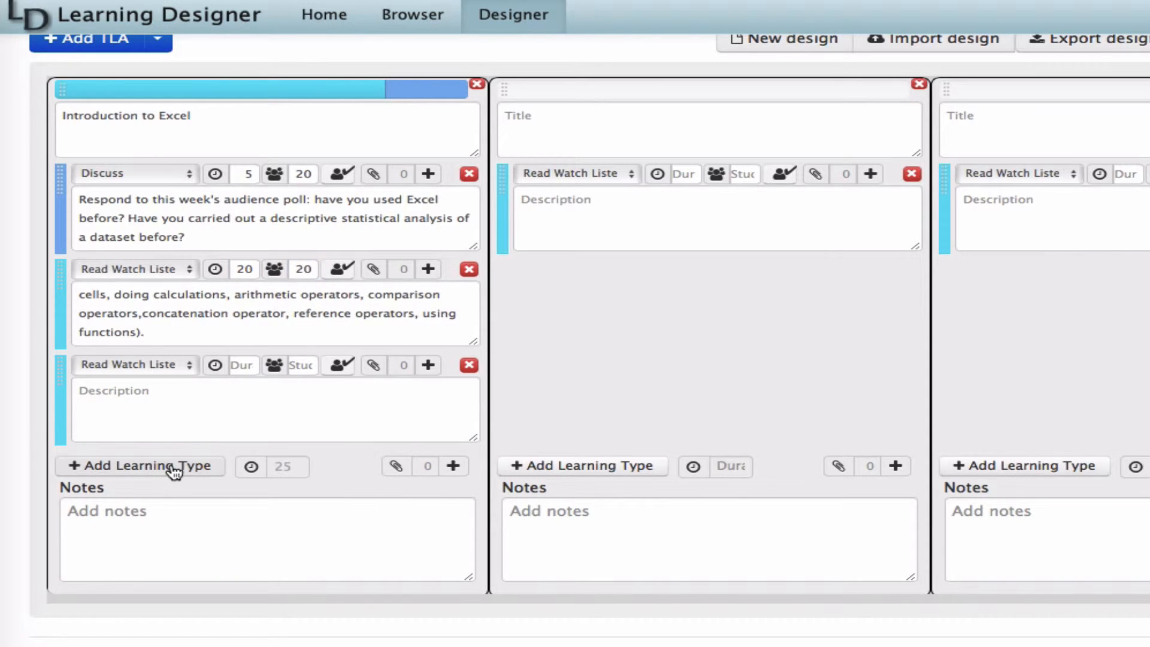
click(134, 364)
text(Data Visualisation)
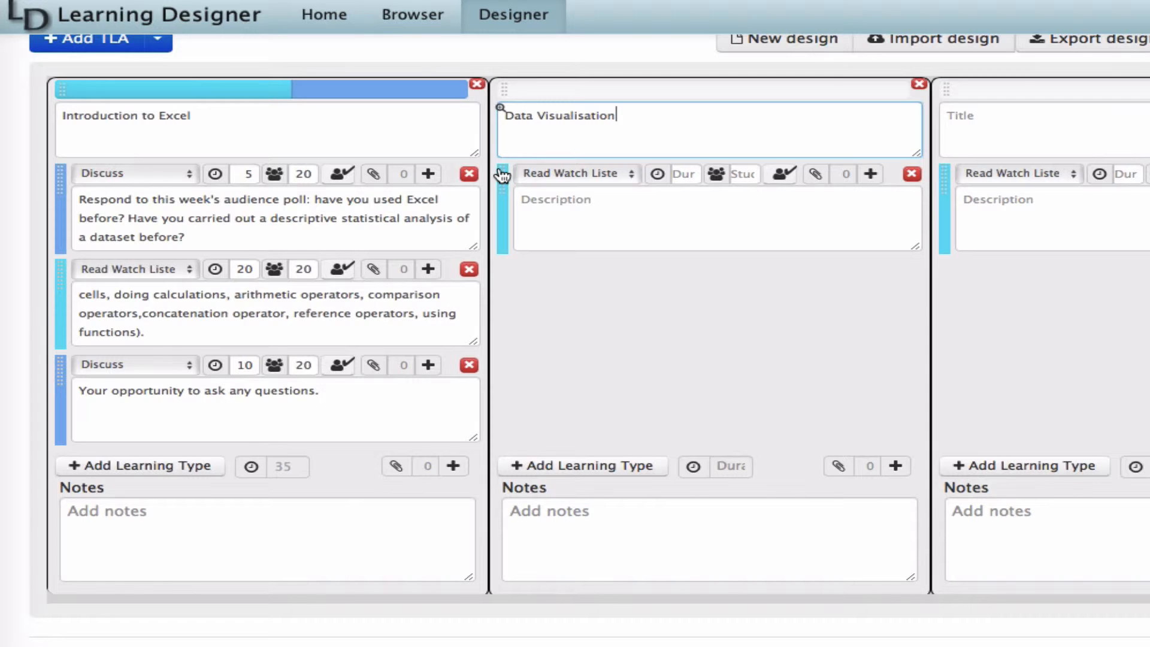
Step: Add a 10-minute Practice task for 20 students on graphs and the data-ink ratio to Data Visualisation
text(Look at the different types of graphs and ask yourself 'what am I trying to see?'  Watch a a walk through of creating a graph in Excel.)
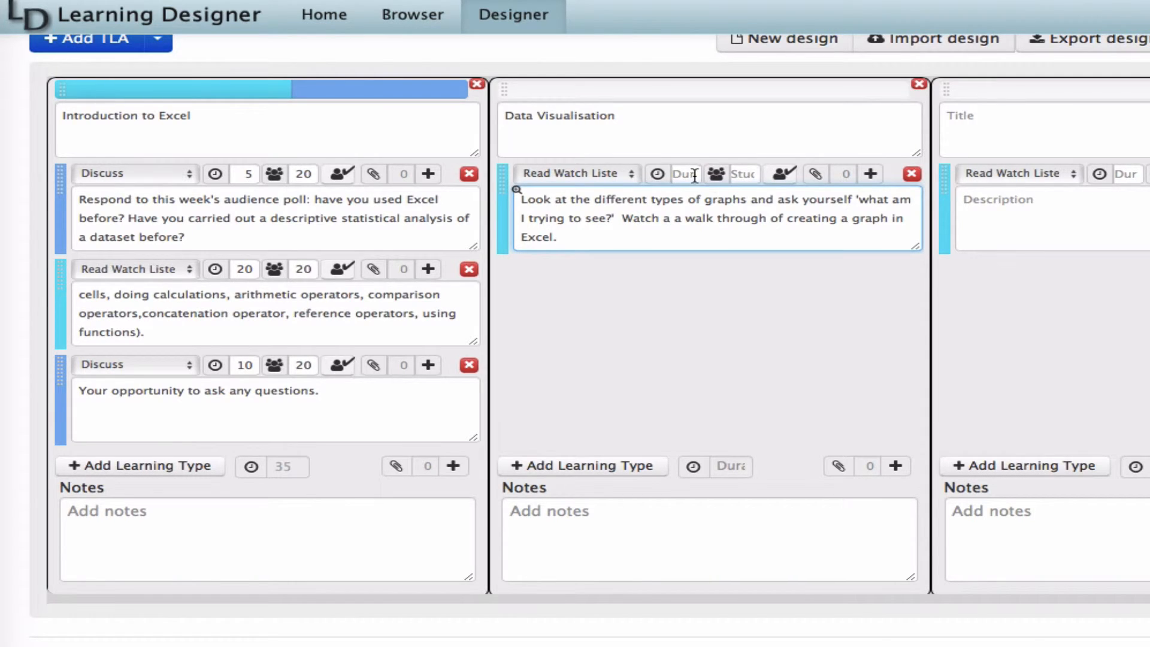
text(20)
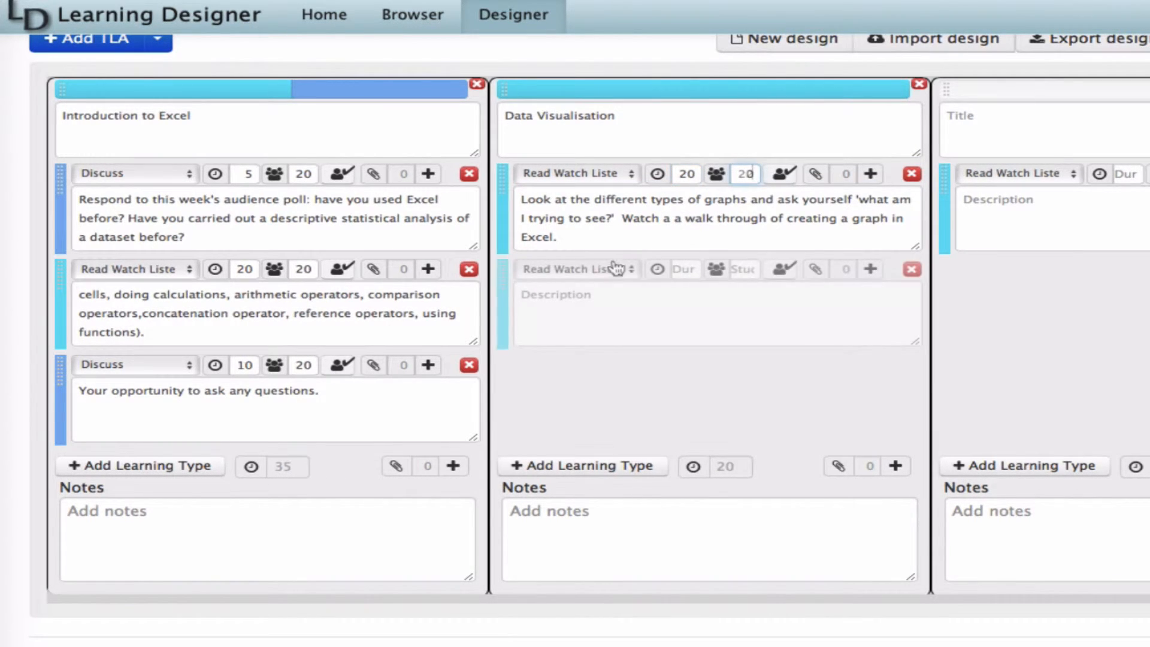
click(576, 269)
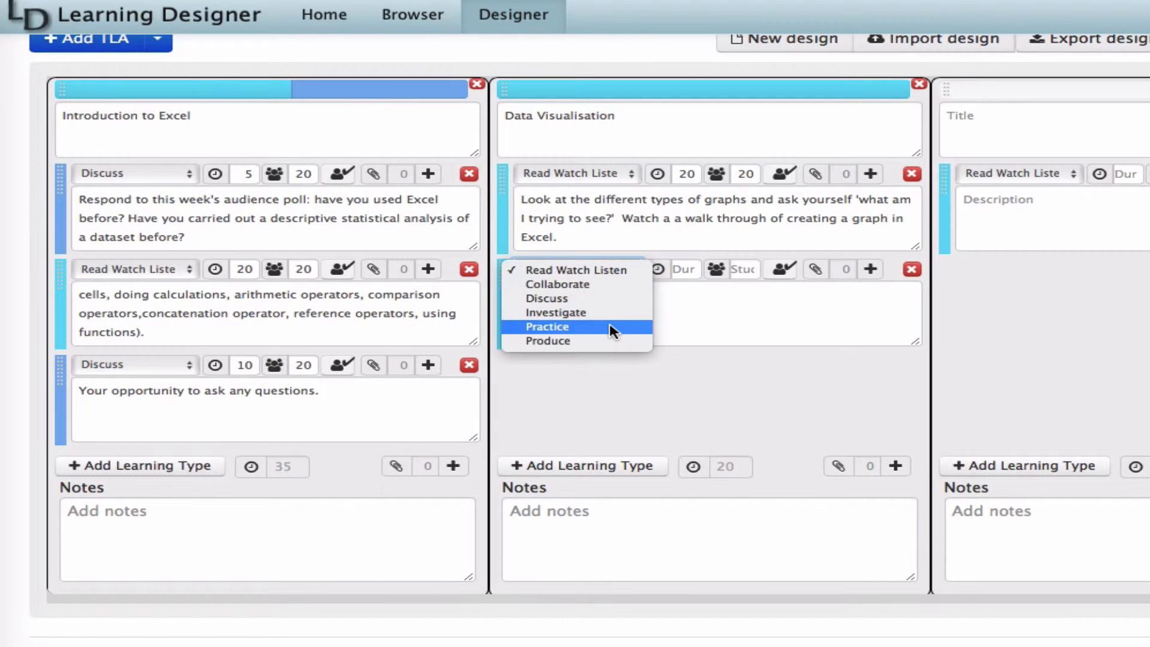
click(548, 326)
text(2)
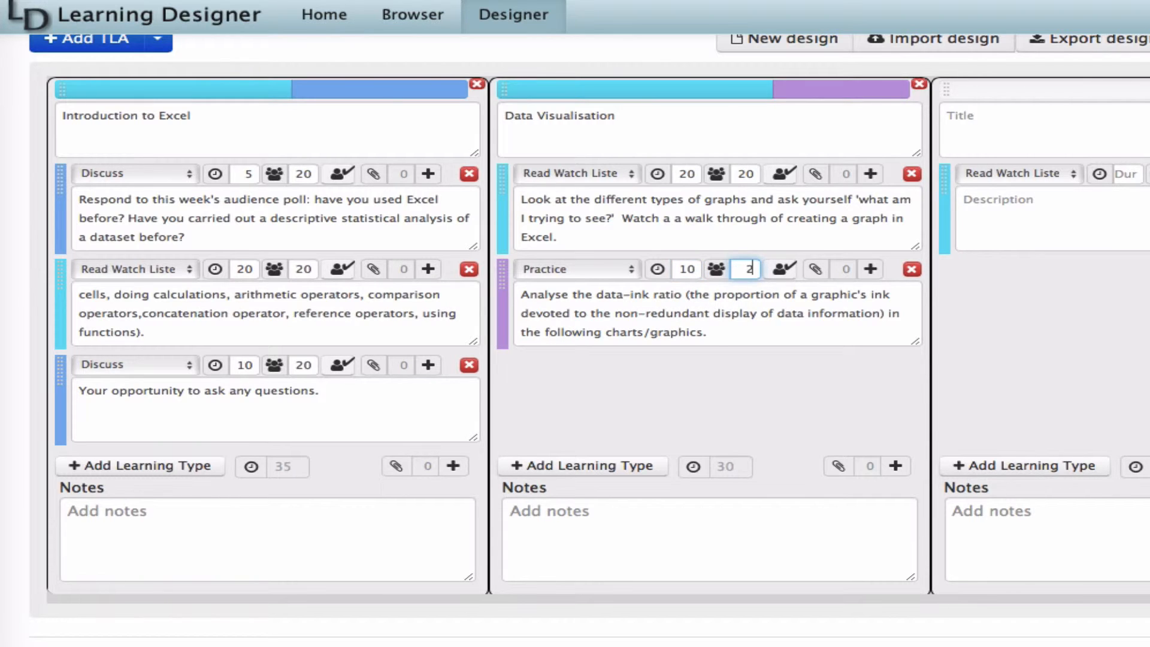
text(0)
click(1128, 173)
text(5)
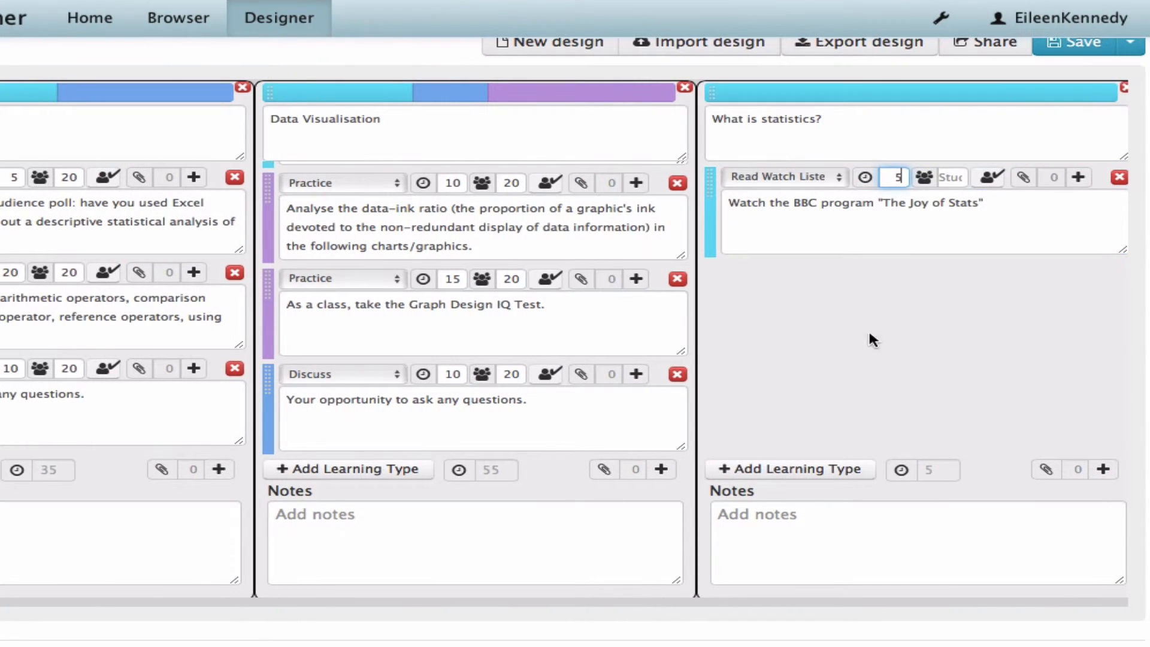
Step: Set the Joy of Stats viewing activity to 20 students and begin attaching a resource
click(951, 178)
text(20)
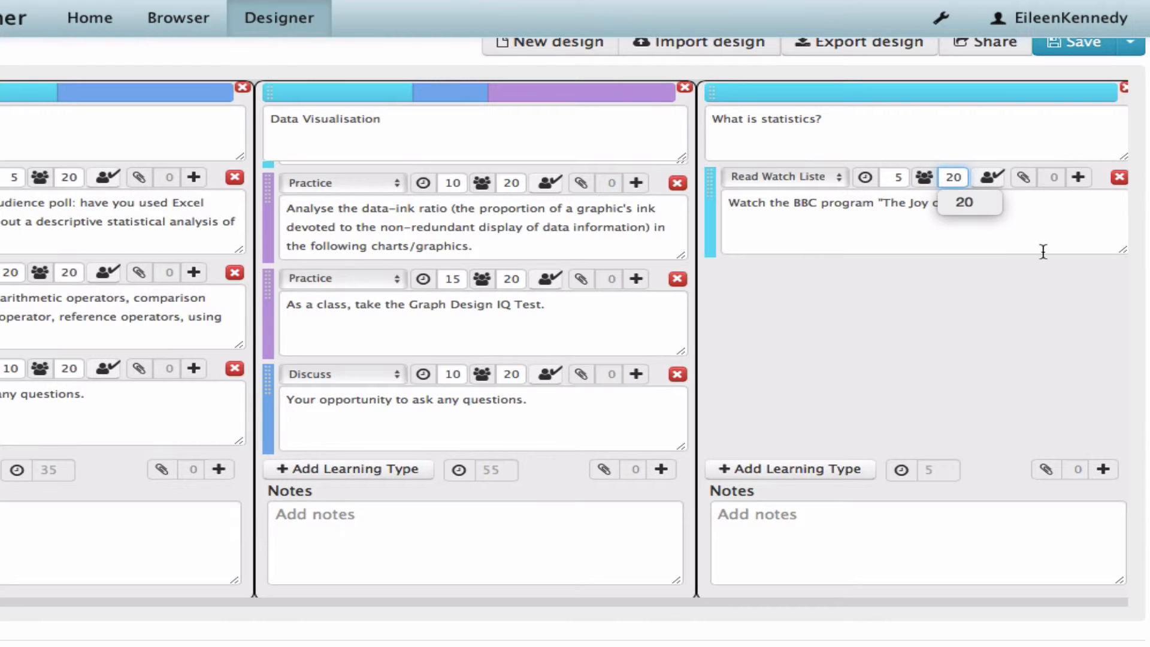
click(1077, 178)
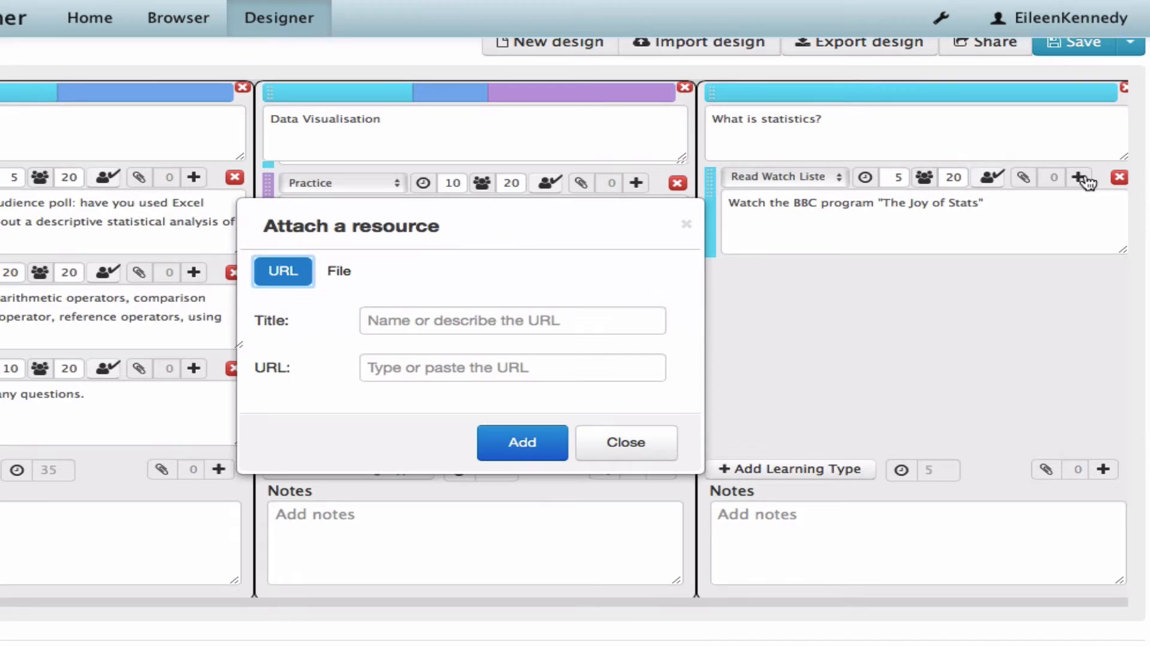
Step: Attach a web link titled 'The Joy of Stats' with its URL to the viewing activity
text(The Joy)
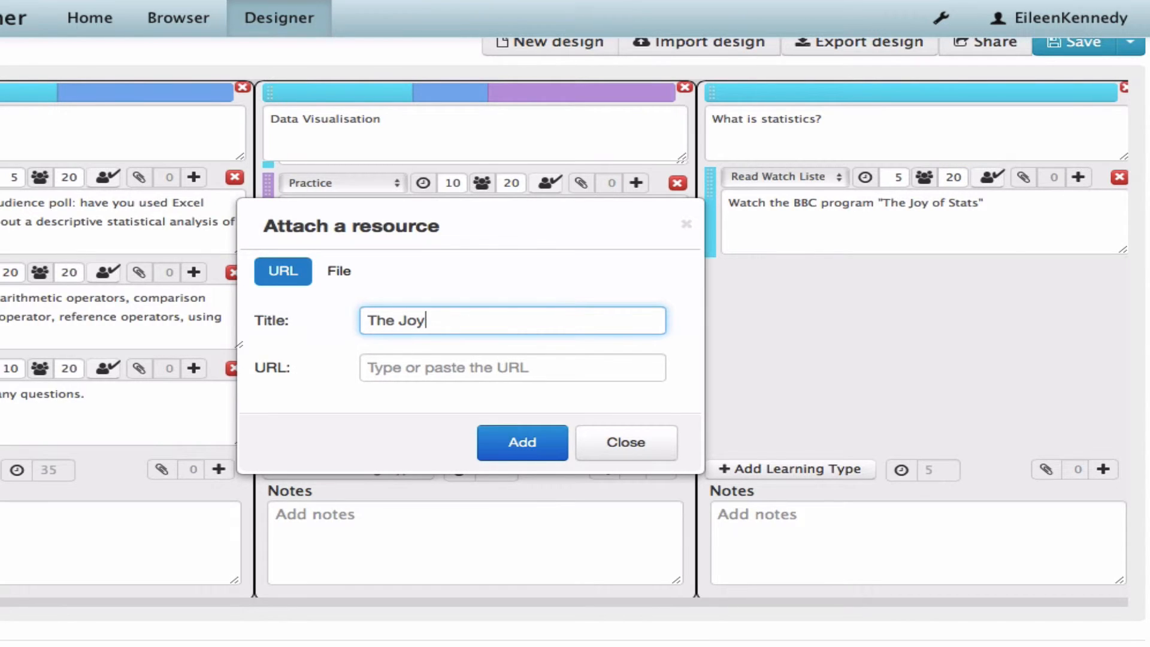
text(of Stat)
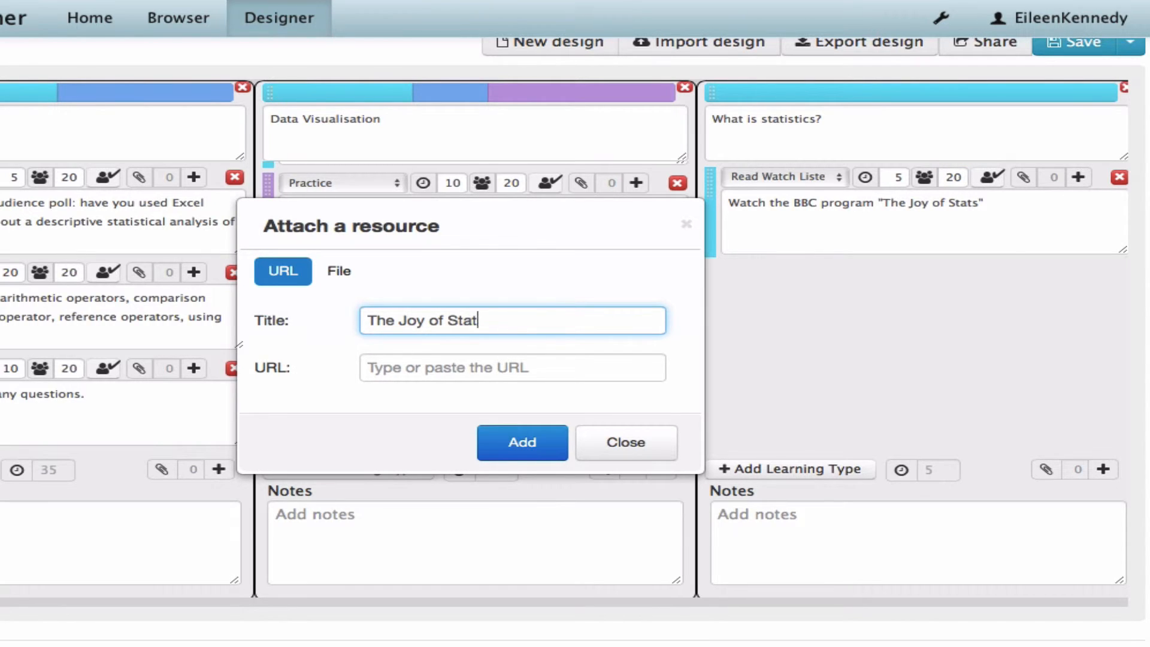
click(513, 368)
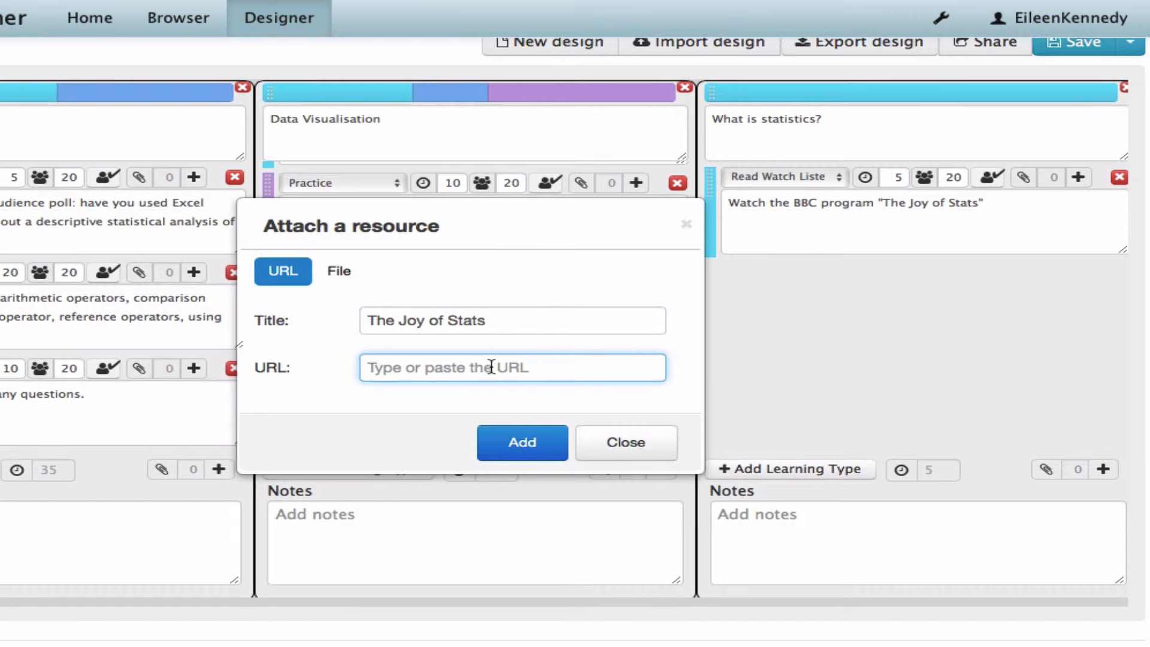
click(522, 443)
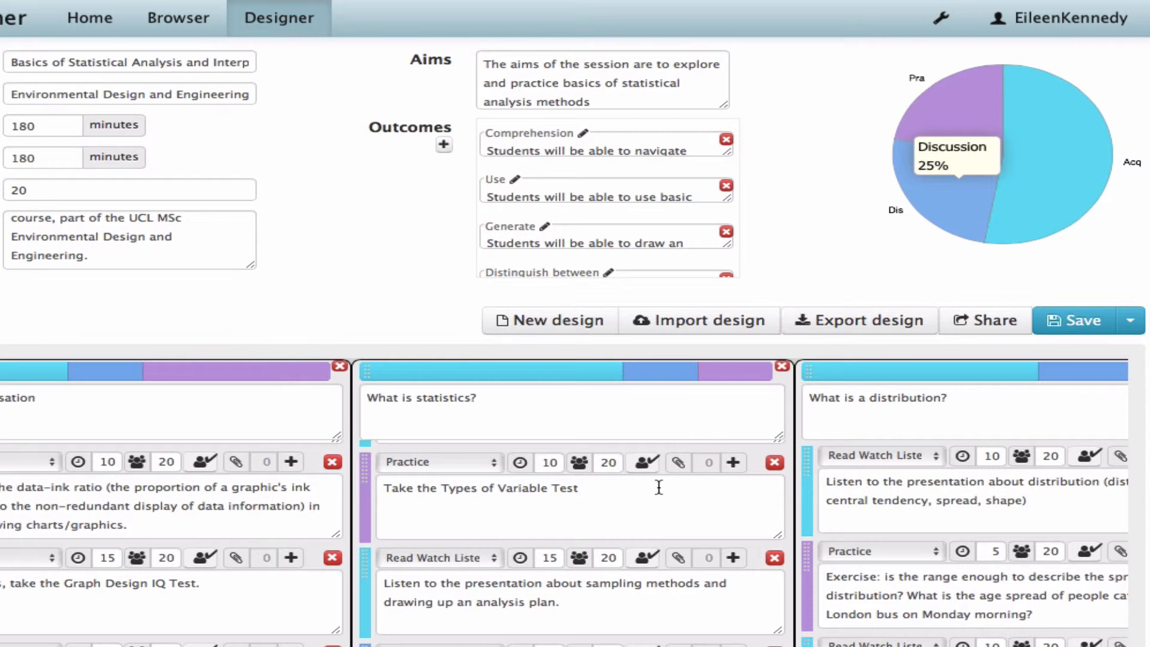
Step: Review the pie chart and TLAs, checking the resource count on the Joy of Stats activity
scroll(down, 3)
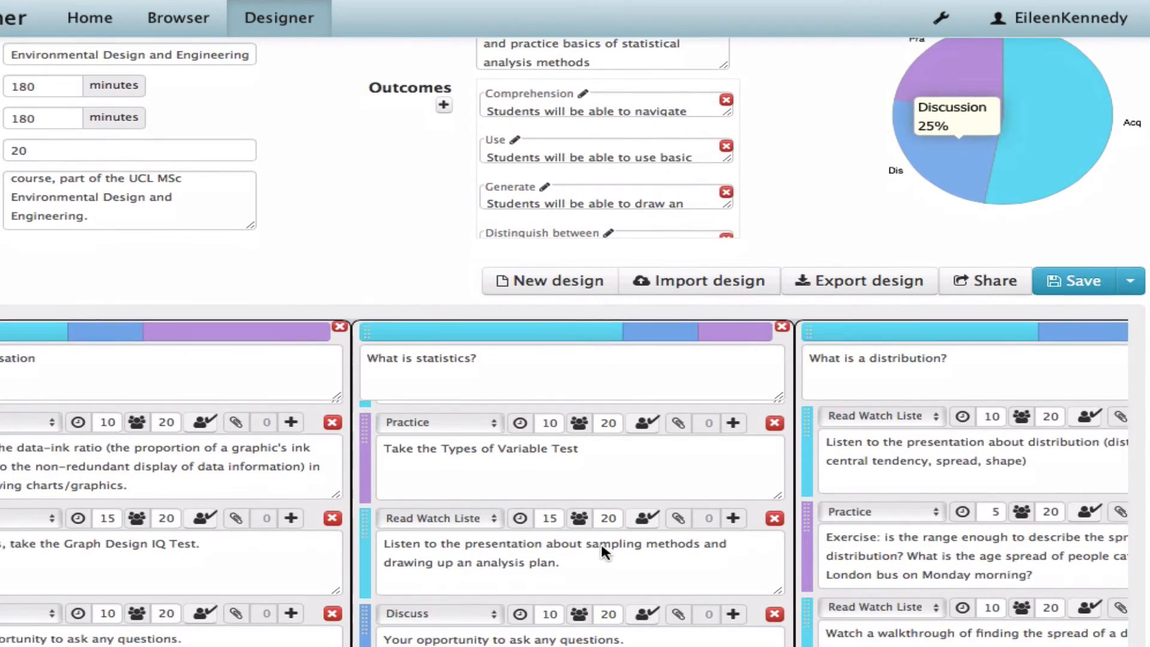
scroll(down, 3)
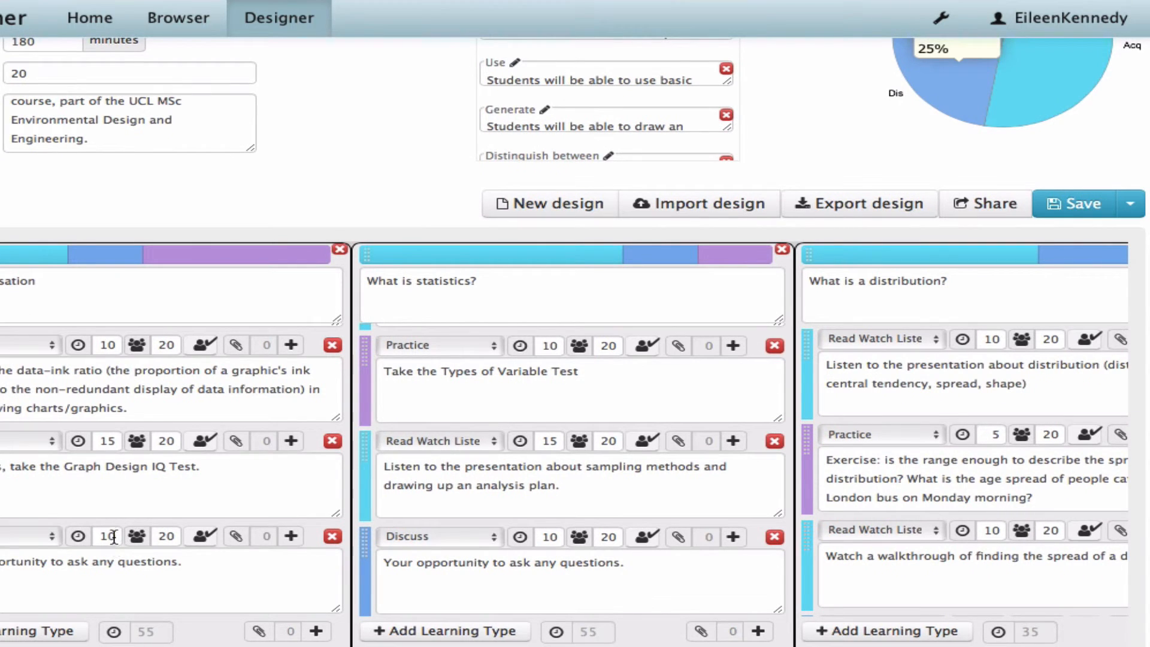
click(108, 539)
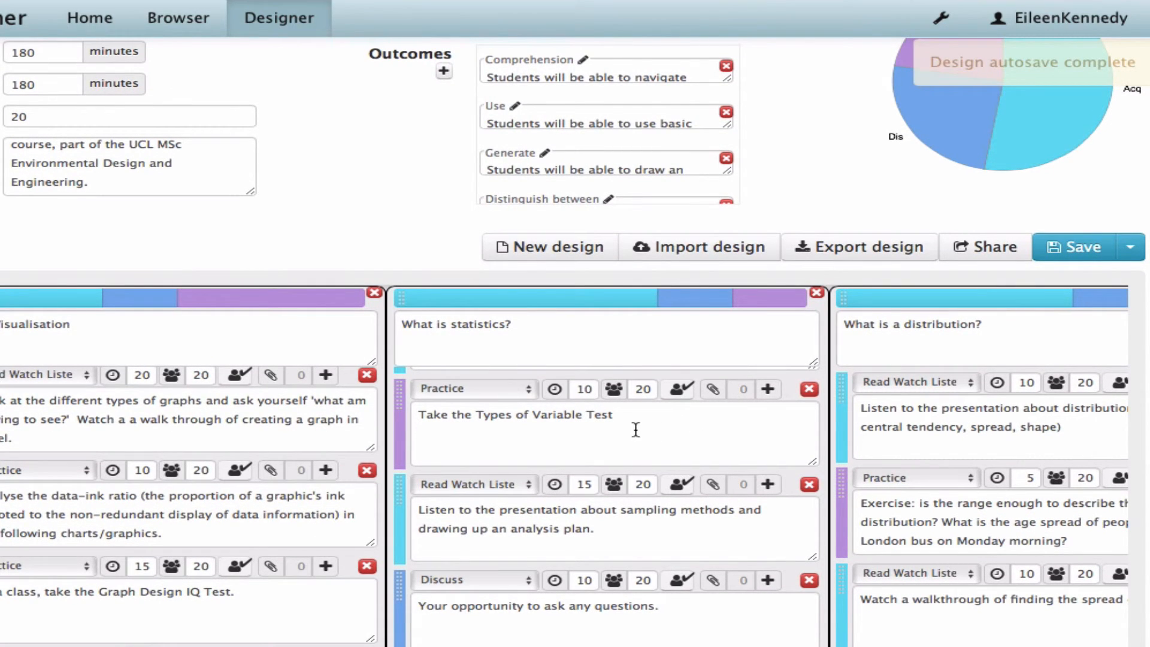
mouse_move(591, 421)
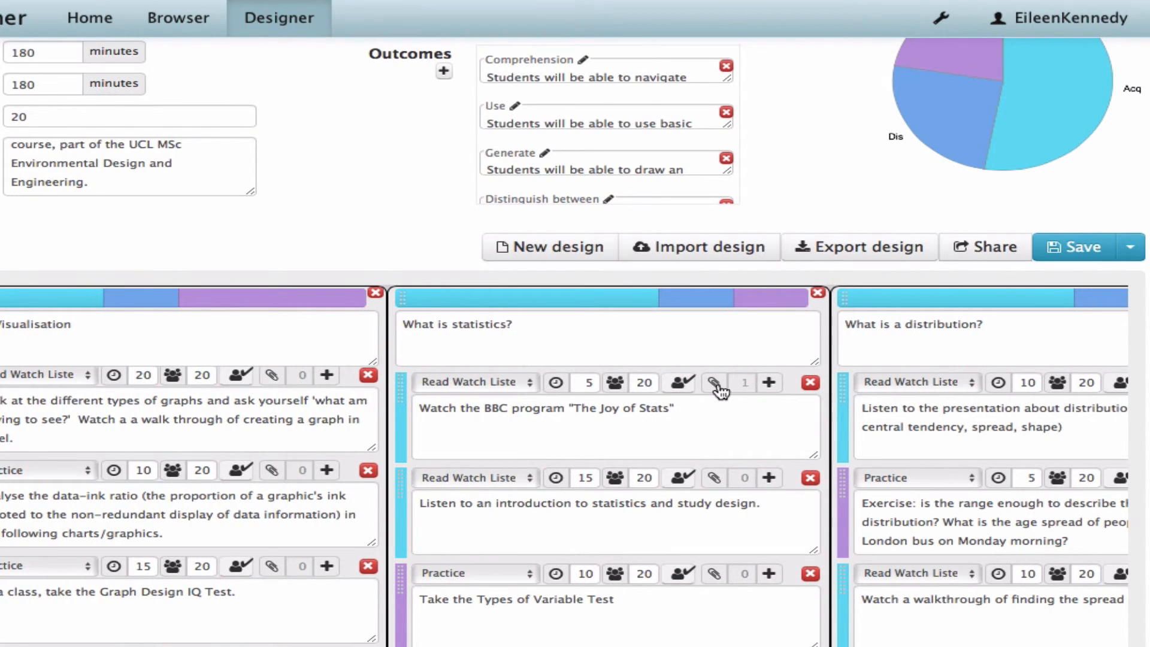
mouse_move(628, 386)
text(1)
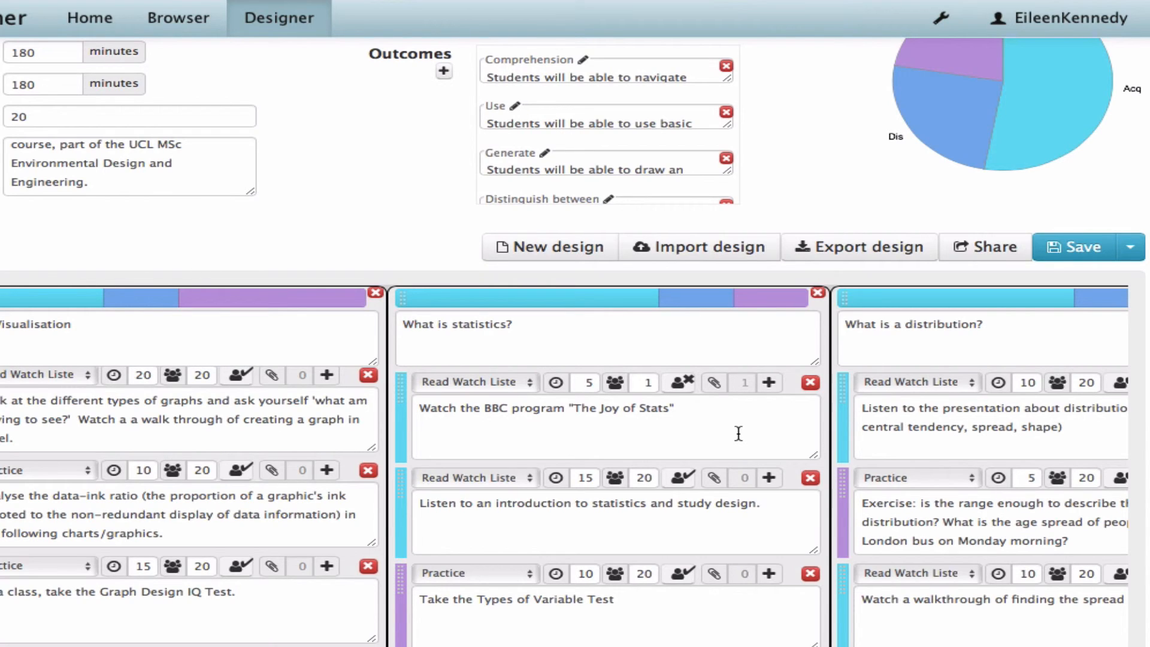
mouse_move(674, 398)
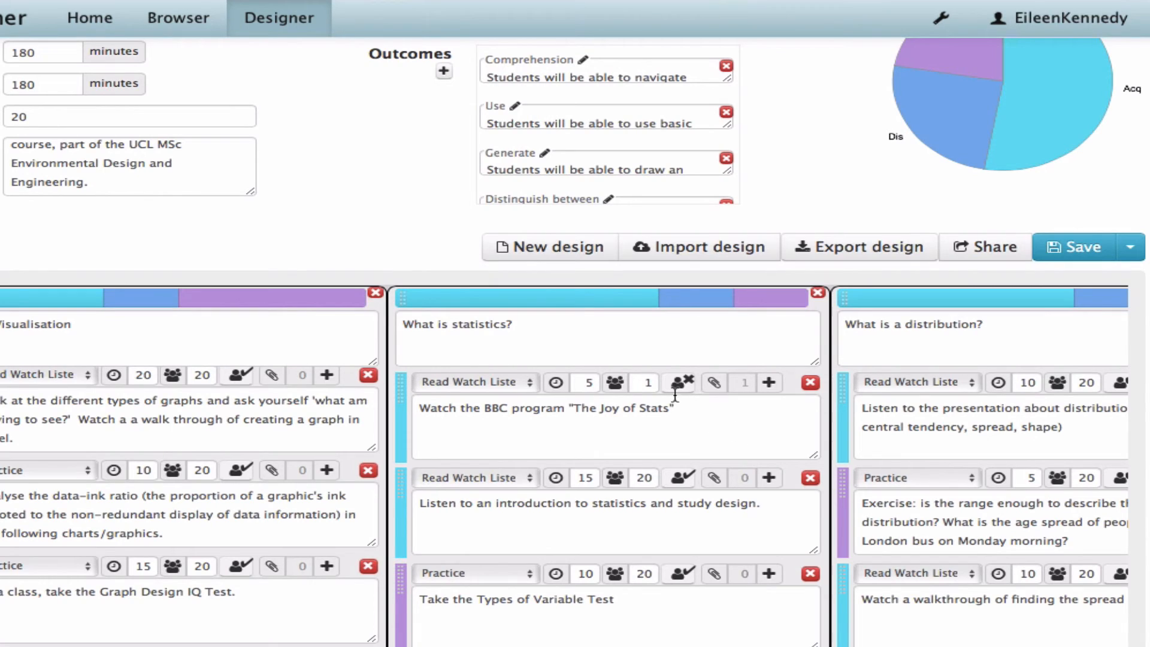
mouse_move(679, 384)
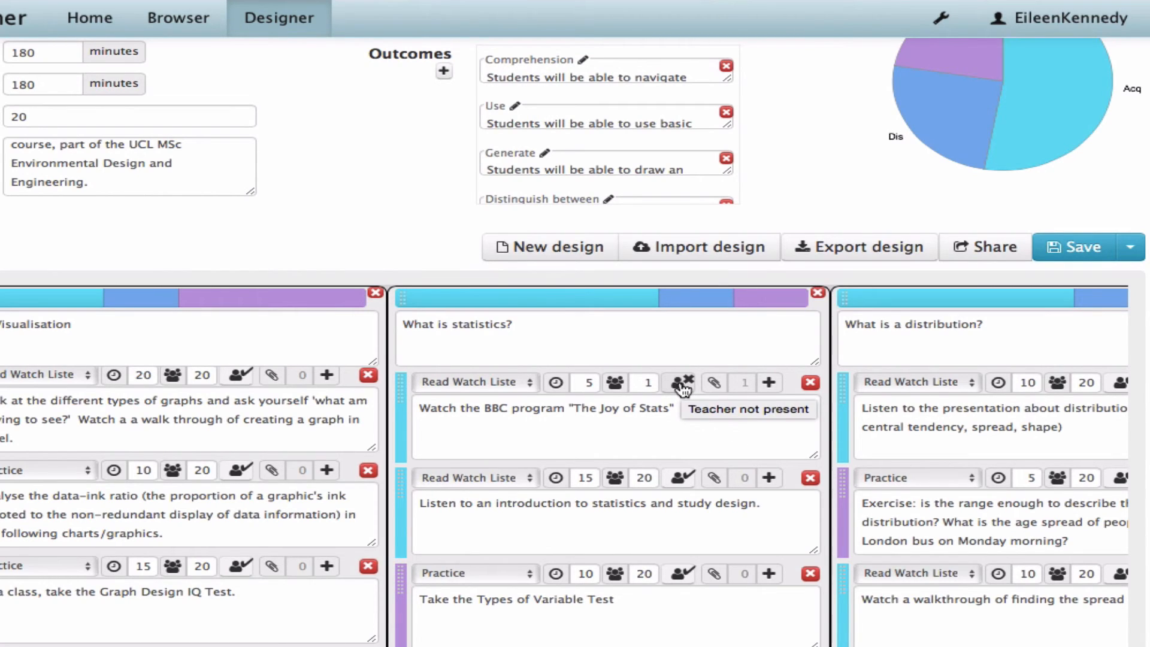
Step: Export the design as a Microsoft Word document, saving it to the server first
click(859, 247)
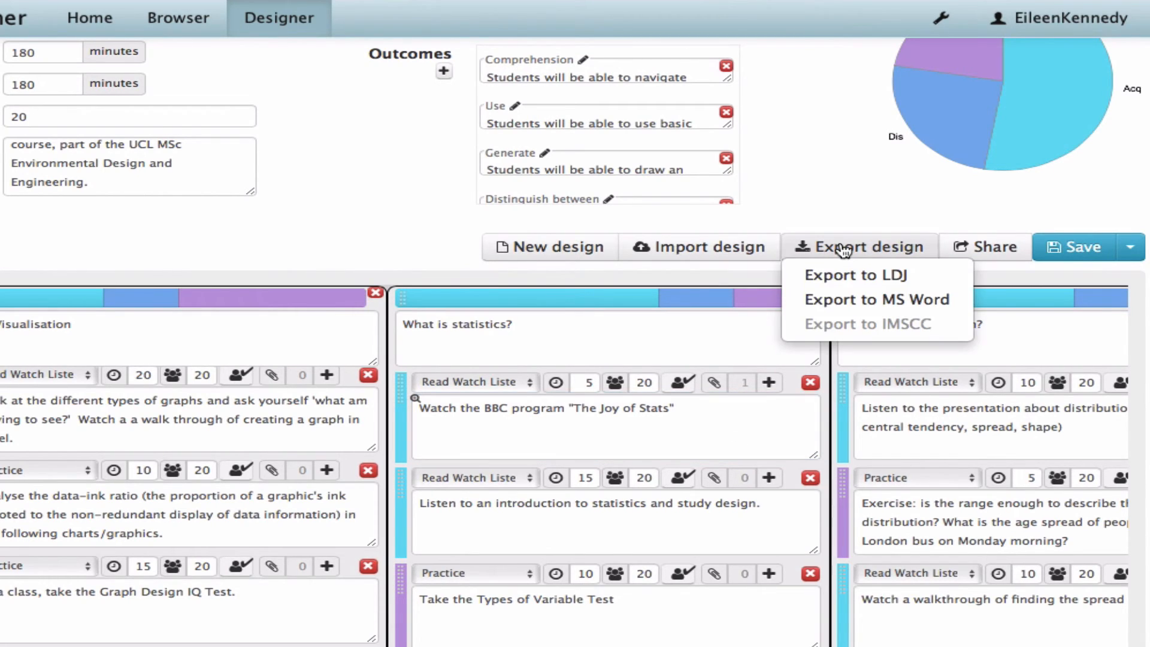
mouse_move(858, 302)
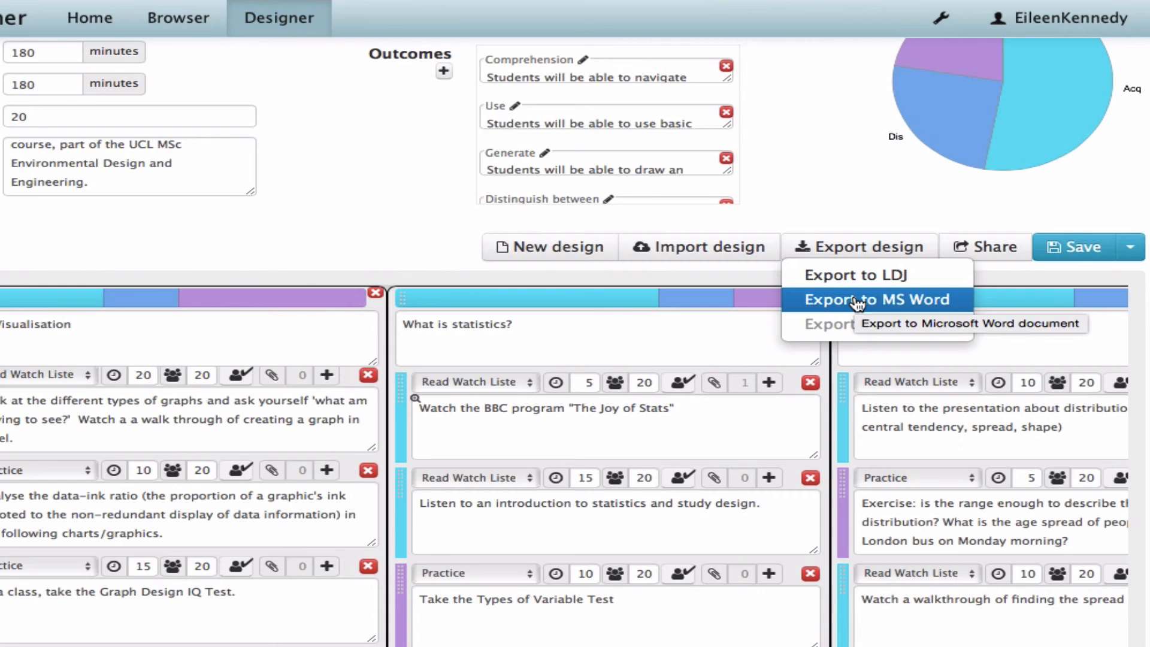
click(877, 299)
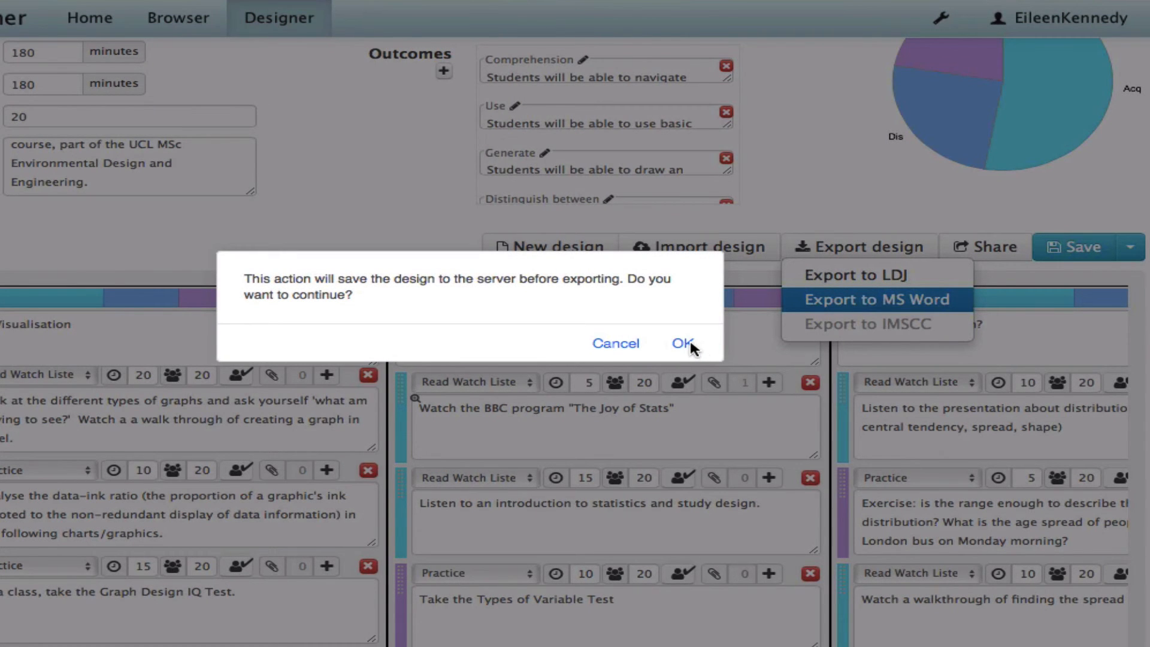
click(681, 343)
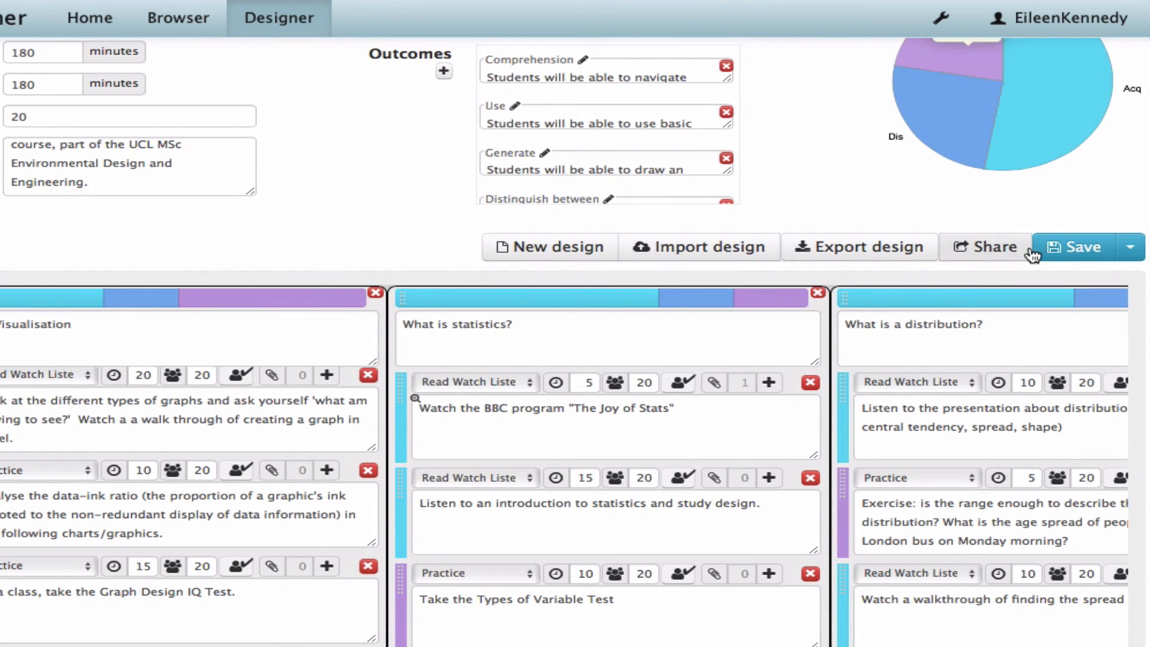
Step: Share the design via a shortened v.gd URL and open the link's page
click(992, 247)
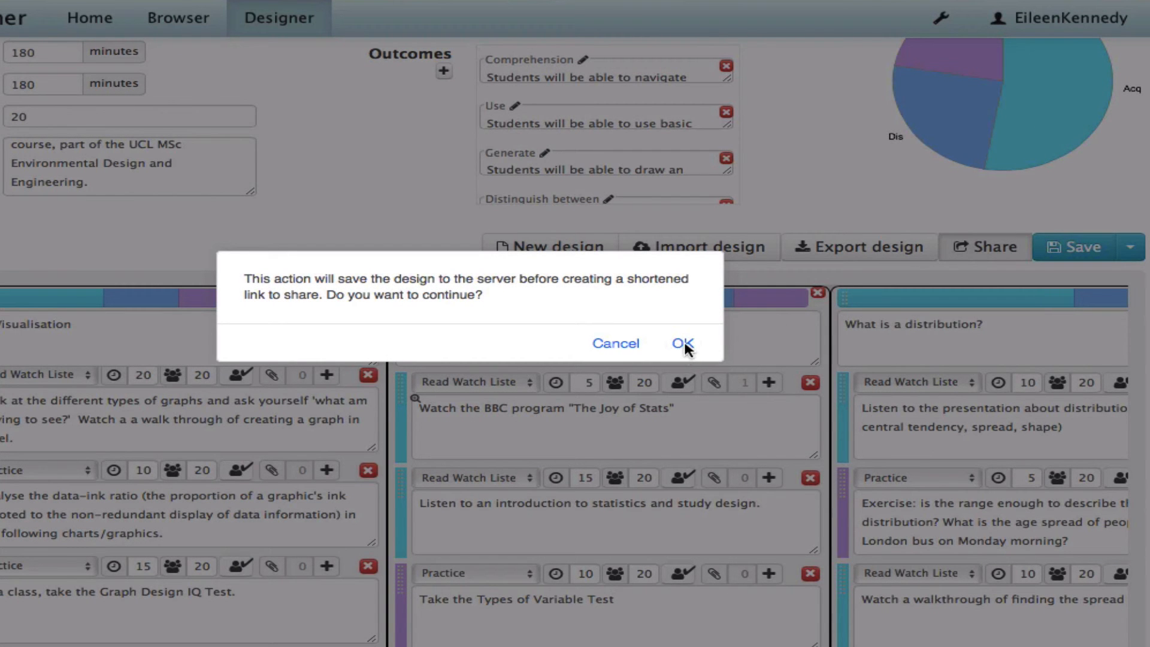
click(683, 343)
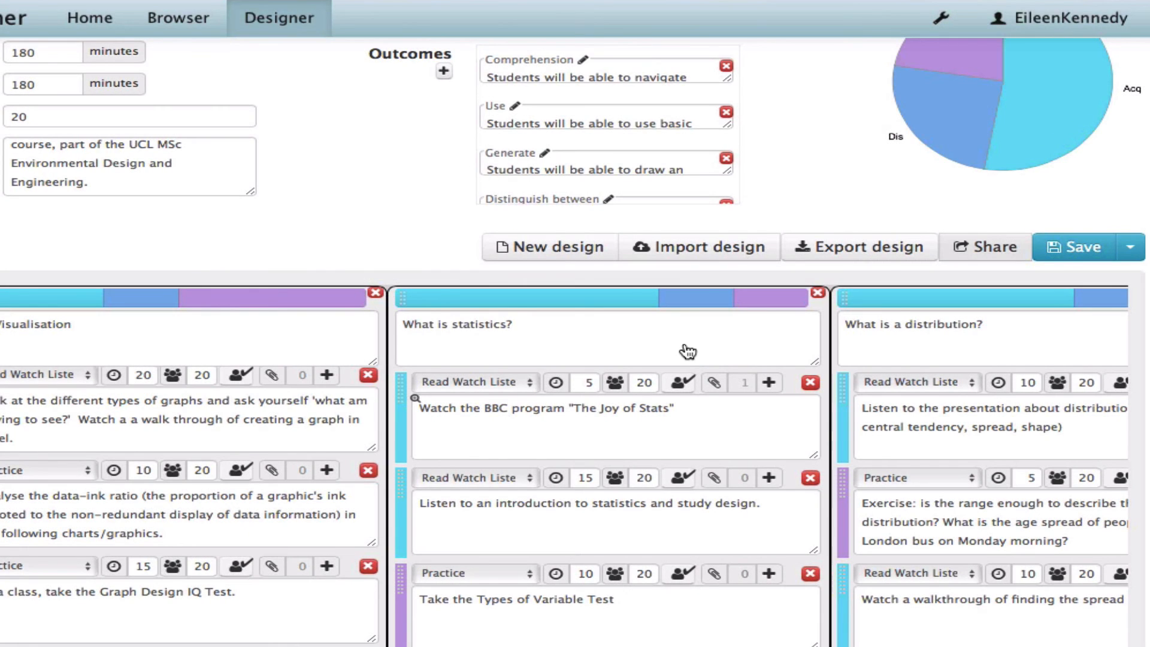
click(985, 247)
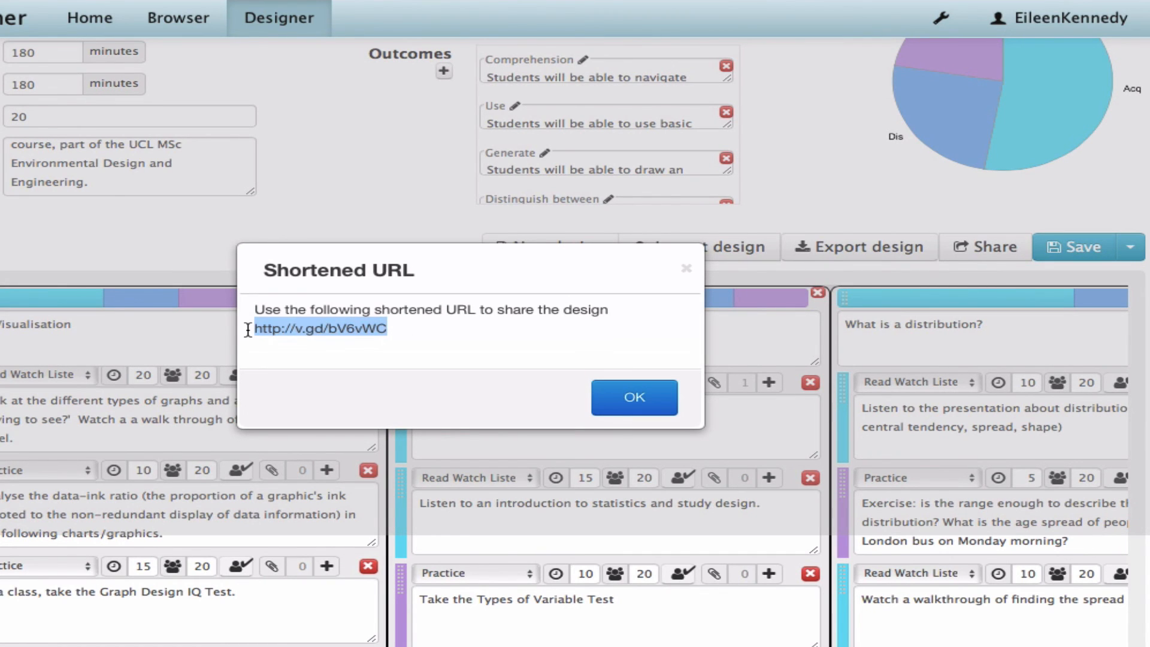
click(321, 327)
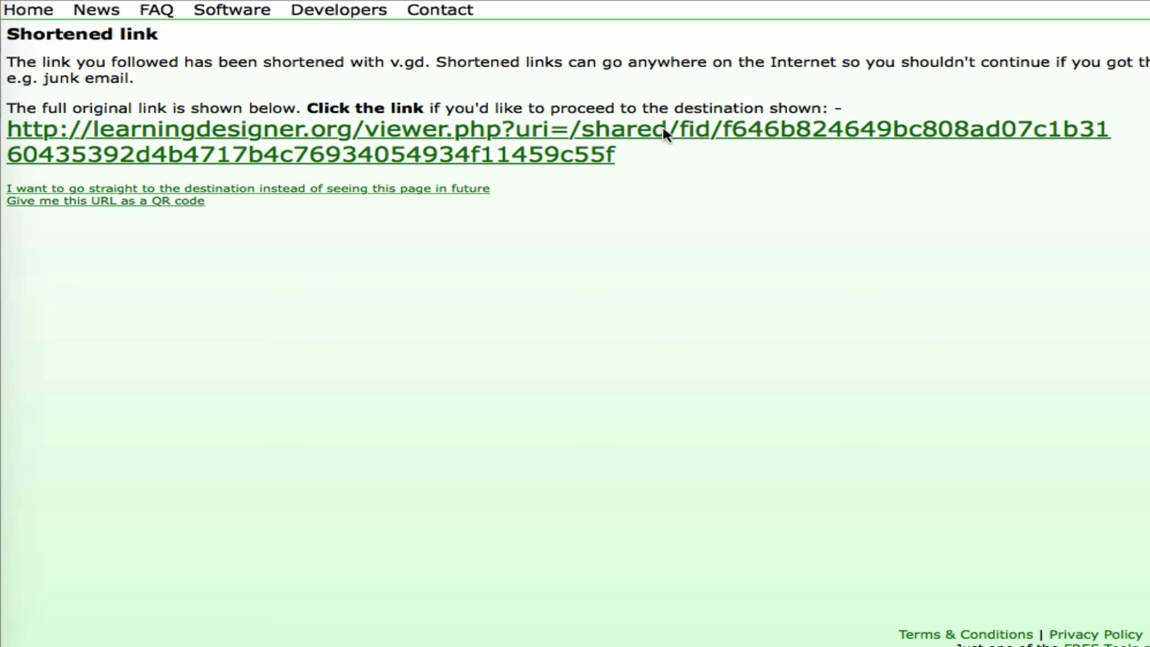